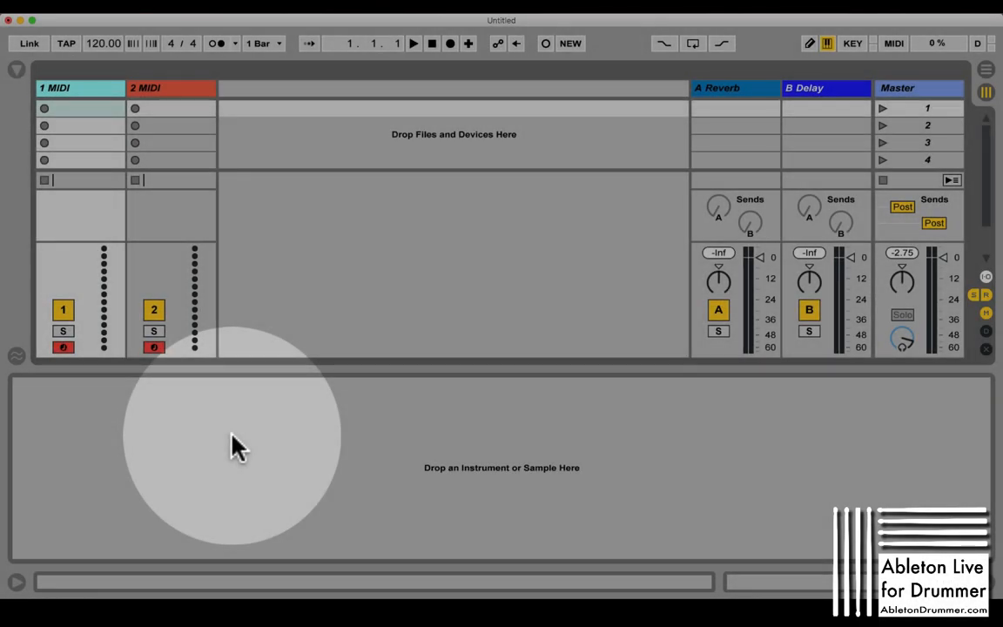
pyautogui.moveTo(422, 278)
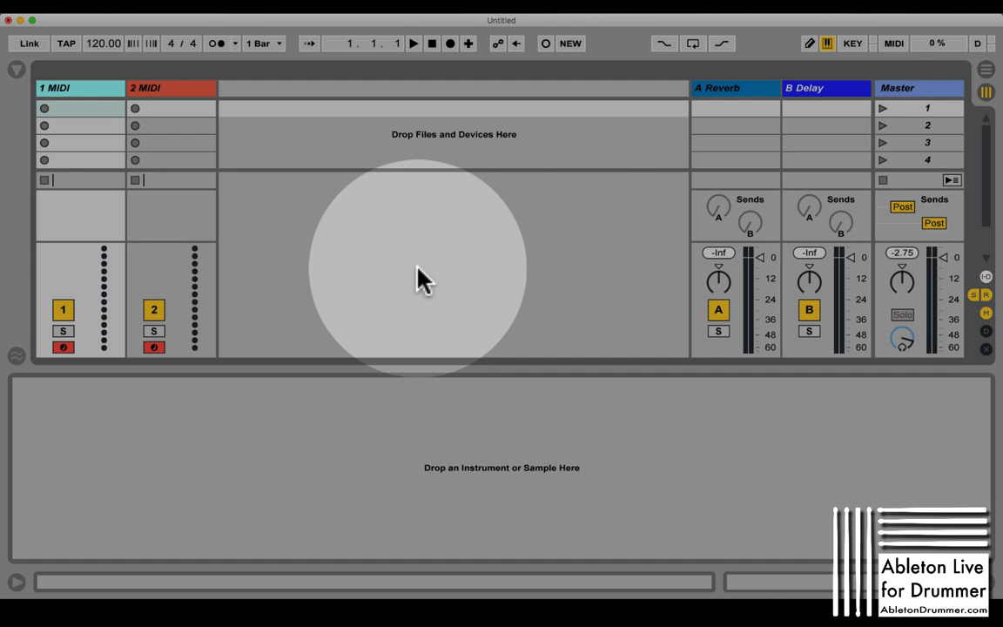
pyautogui.moveTo(287, 213)
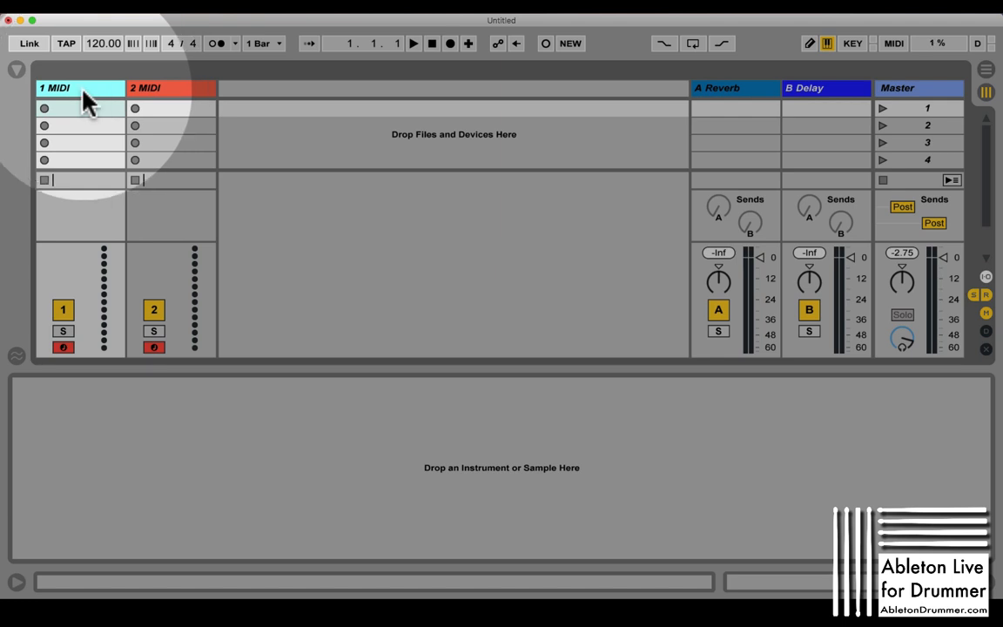
pyautogui.moveTo(154, 516)
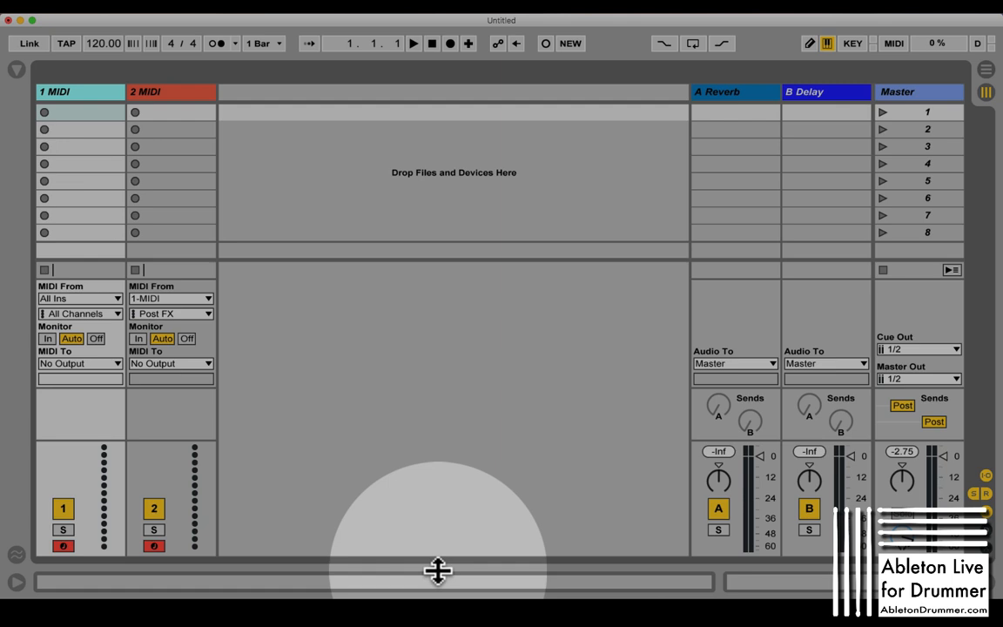
# Add a third MIDI track and load TriggerTune mod BETA 01d onto the MIDI tracks.
pyautogui.click(15, 74)
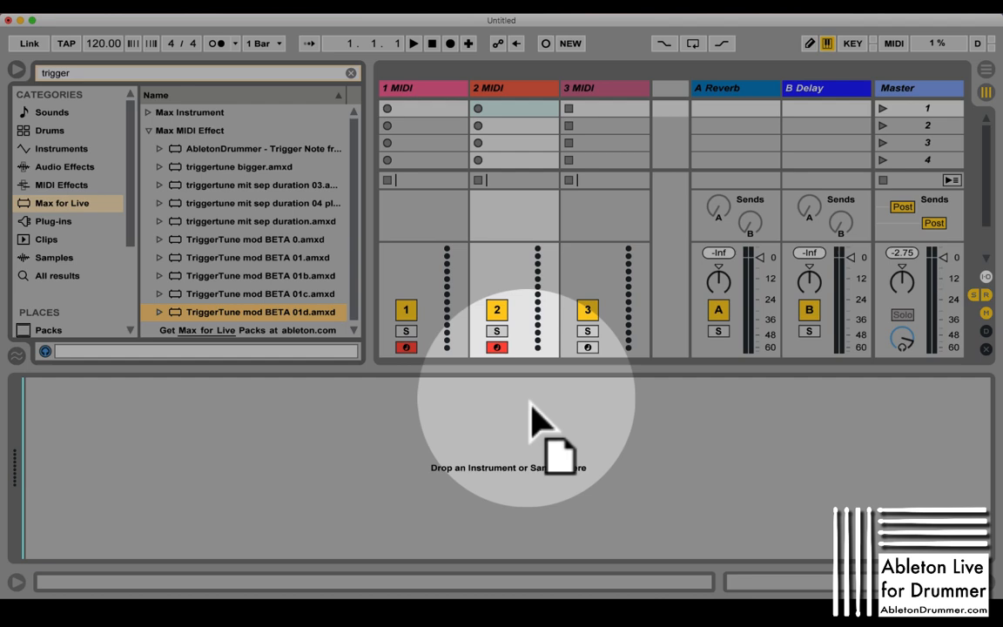
pyautogui.doubleClick(259, 312)
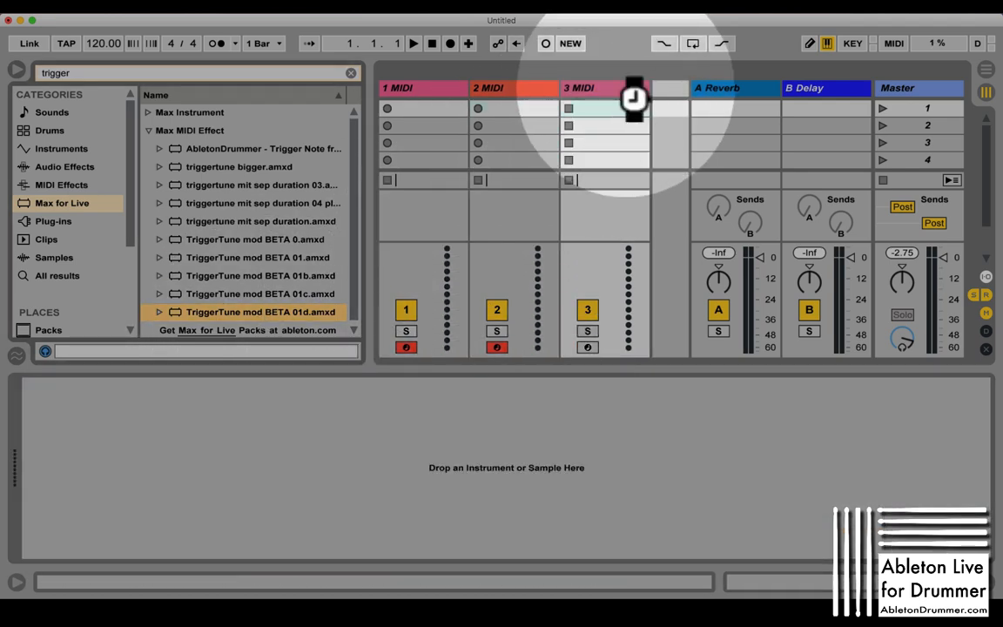
pyautogui.click(424, 87)
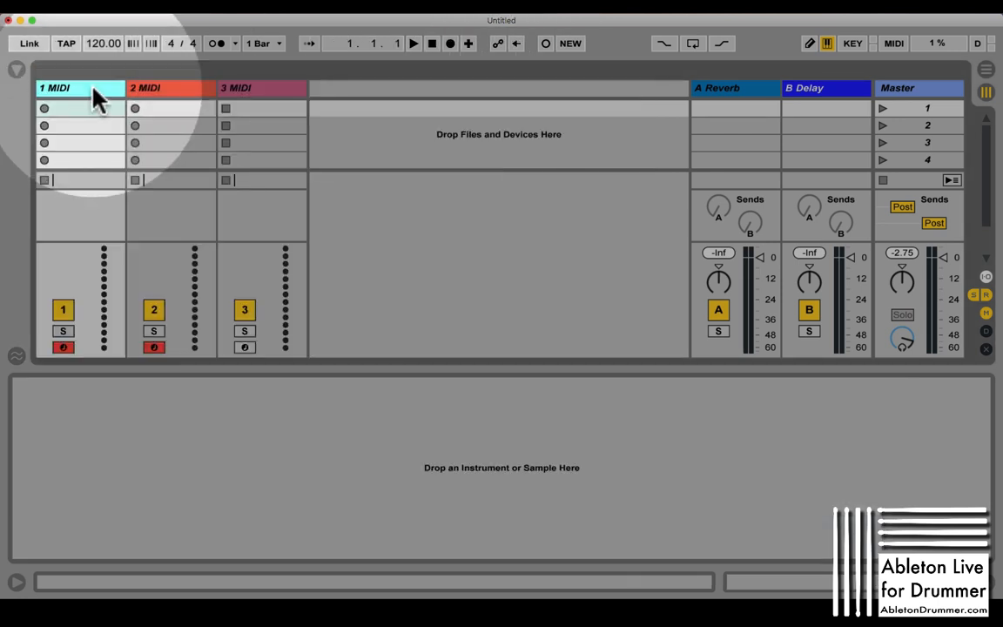
# Rename the first track 'MIDI IN' and the third track 'TriggerTune2'.
pyautogui.doubleClick(55, 87)
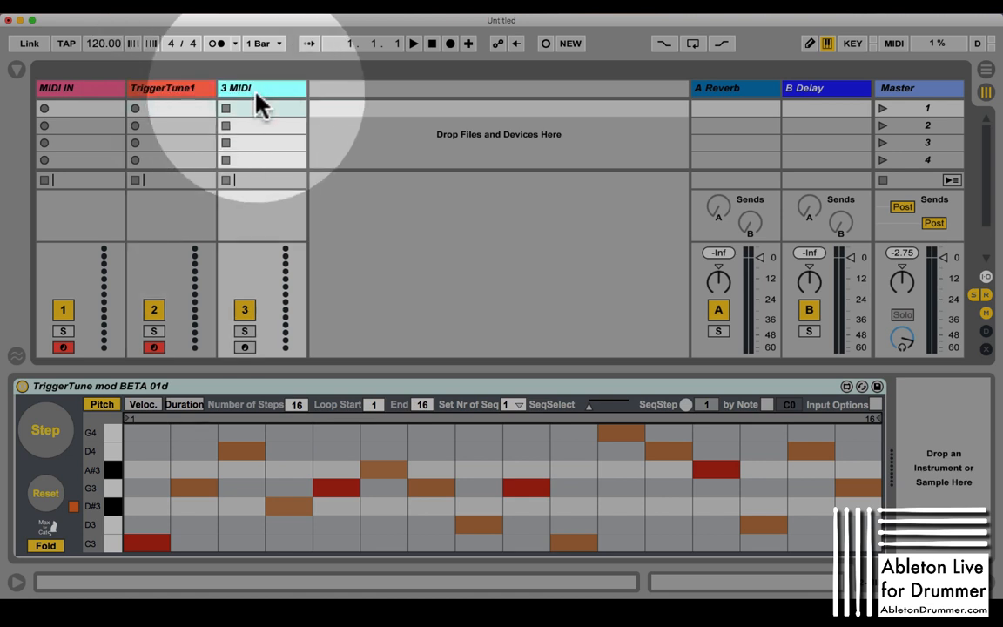
pyautogui.doubleClick(235, 87)
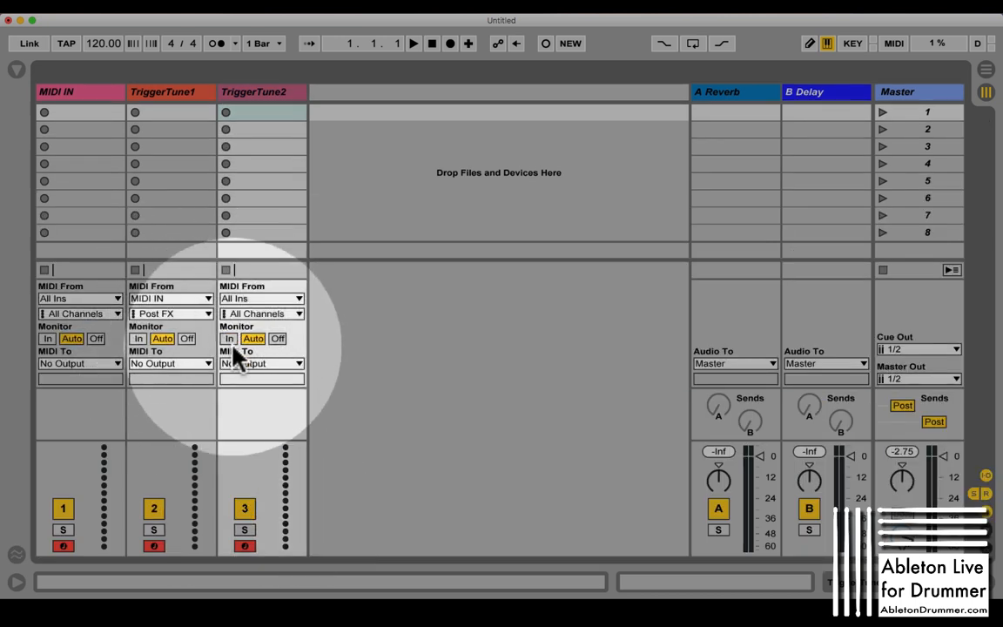
# Set TriggerTune monitoring to In, disarm them, and feed MIDI IN from Computer Keyboard.
pyautogui.click(137, 338)
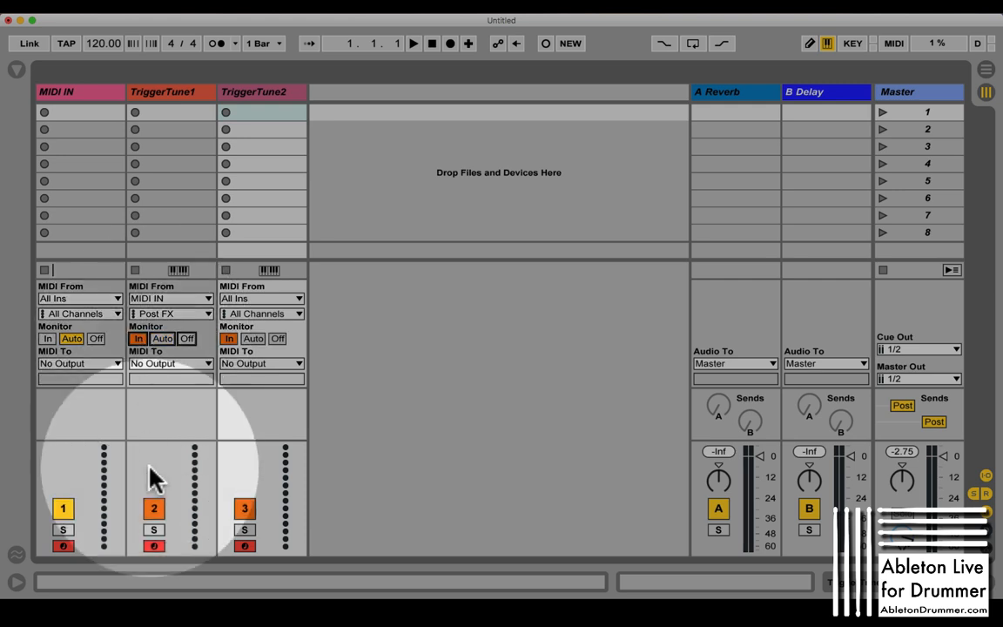
pyautogui.click(244, 546)
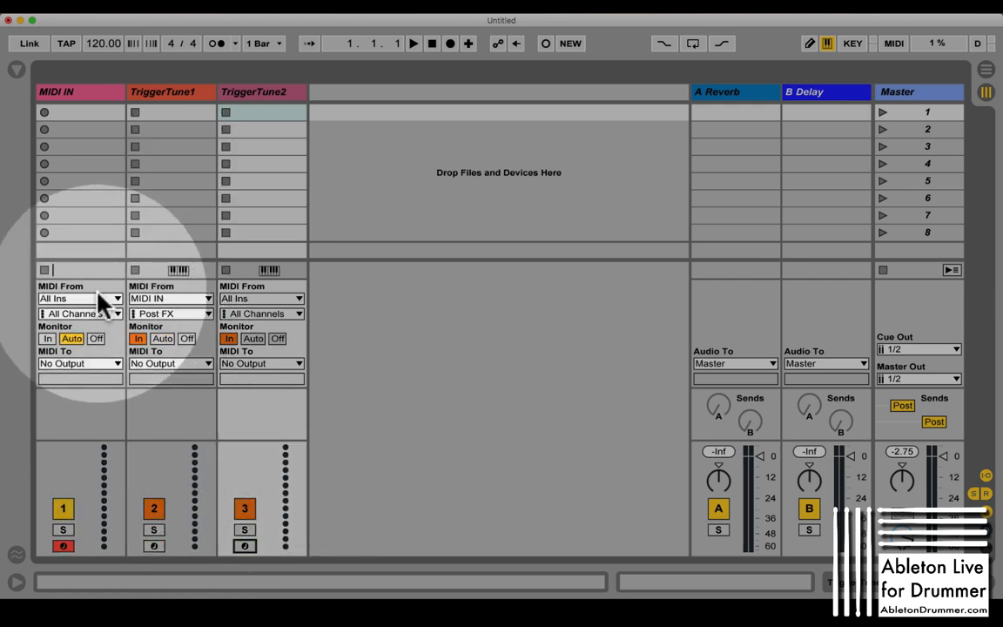
pyautogui.click(116, 298)
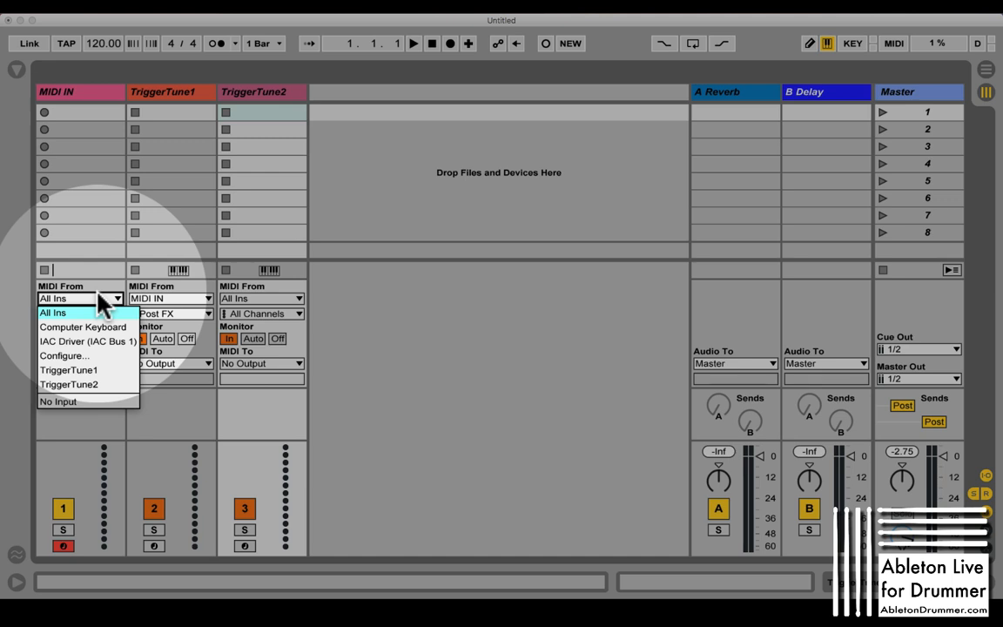
pyautogui.moveTo(102, 326)
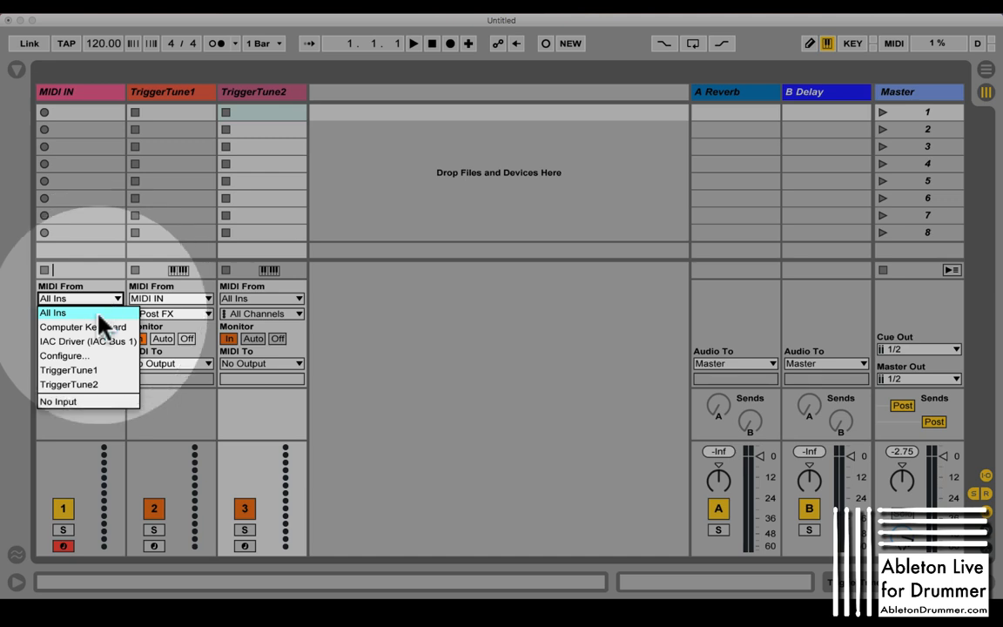
pyautogui.moveTo(82, 326)
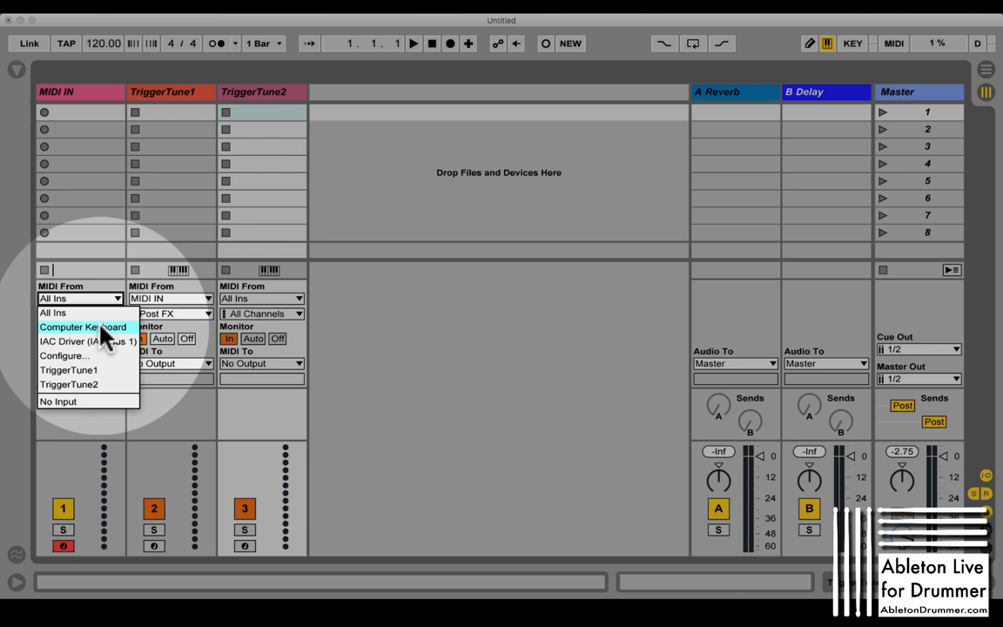
pyautogui.moveTo(100, 340)
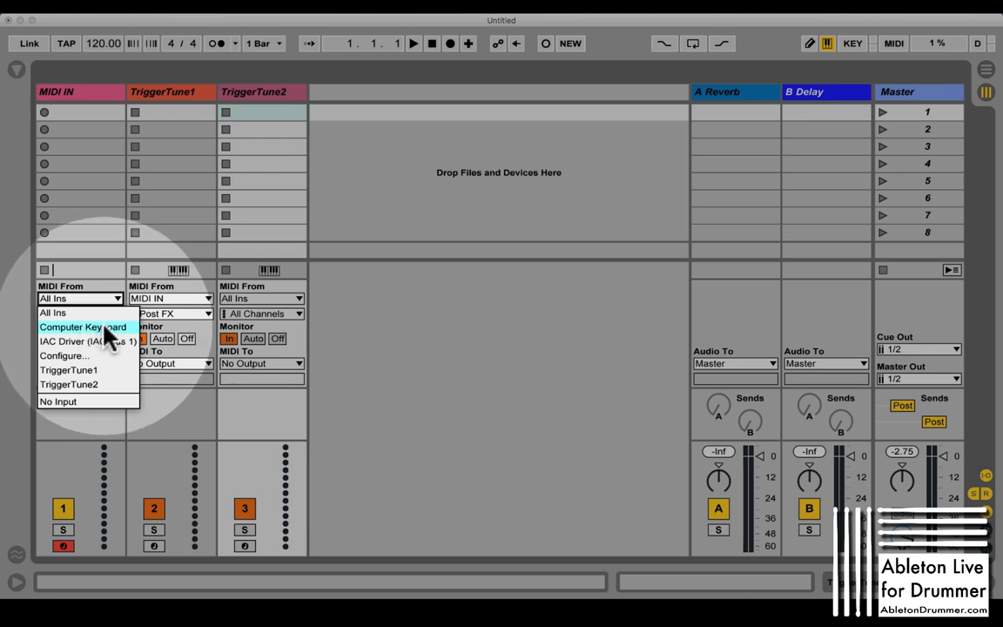
pyautogui.click(83, 327)
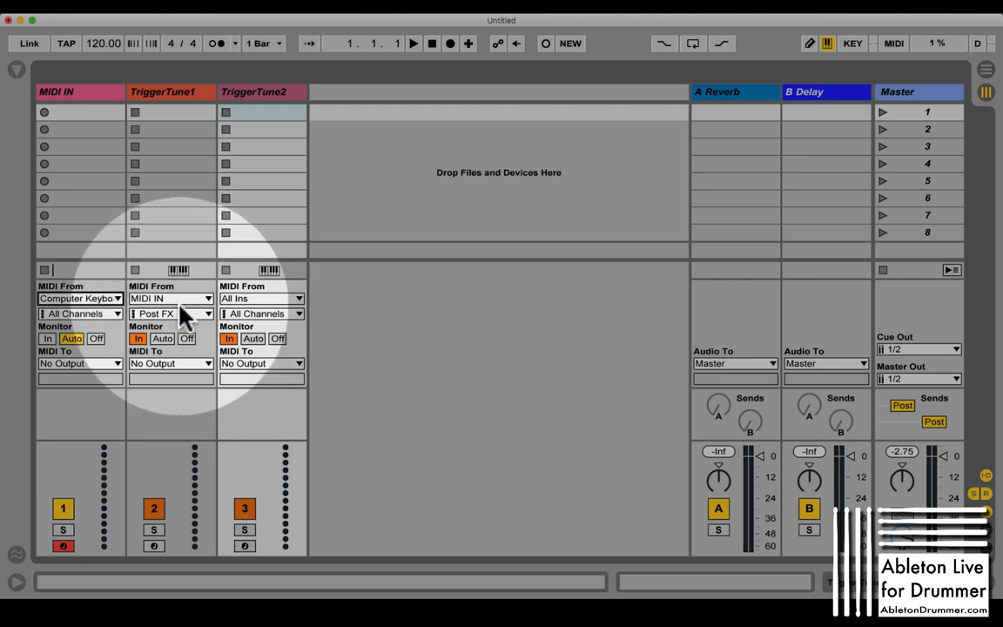
pyautogui.click(162, 91)
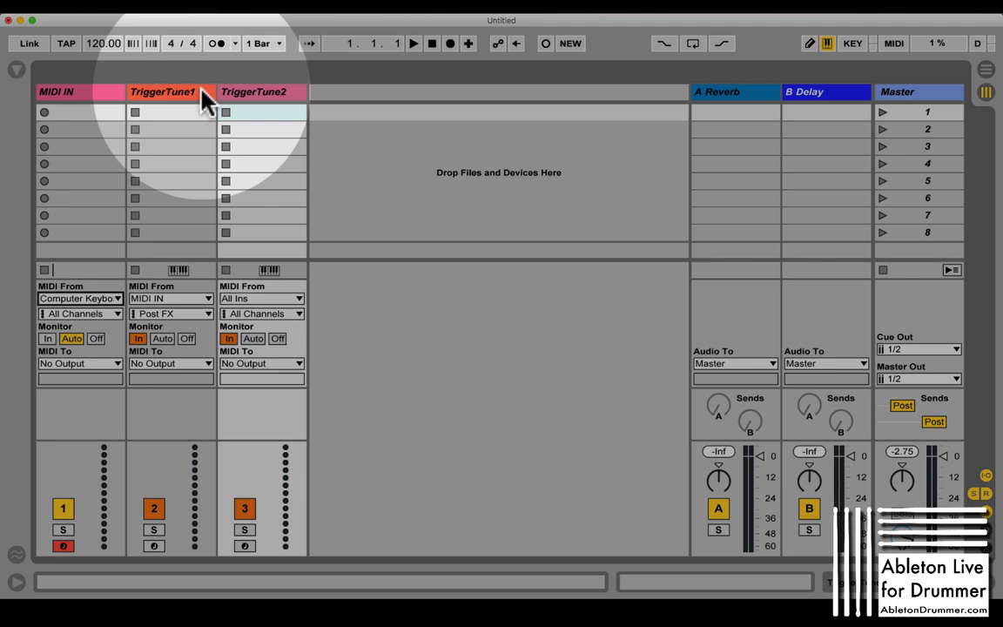
pyautogui.moveTo(166, 374)
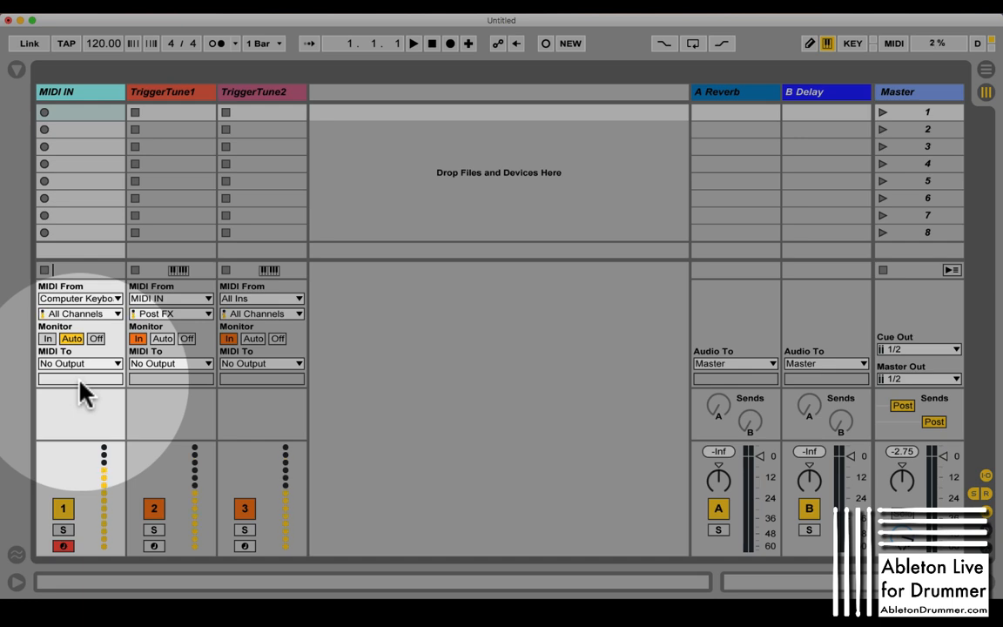
# Keep TriggerTune1 on MIDI IN and set TriggerTune2's MIDI From to MIDI IN.
pyautogui.click(208, 299)
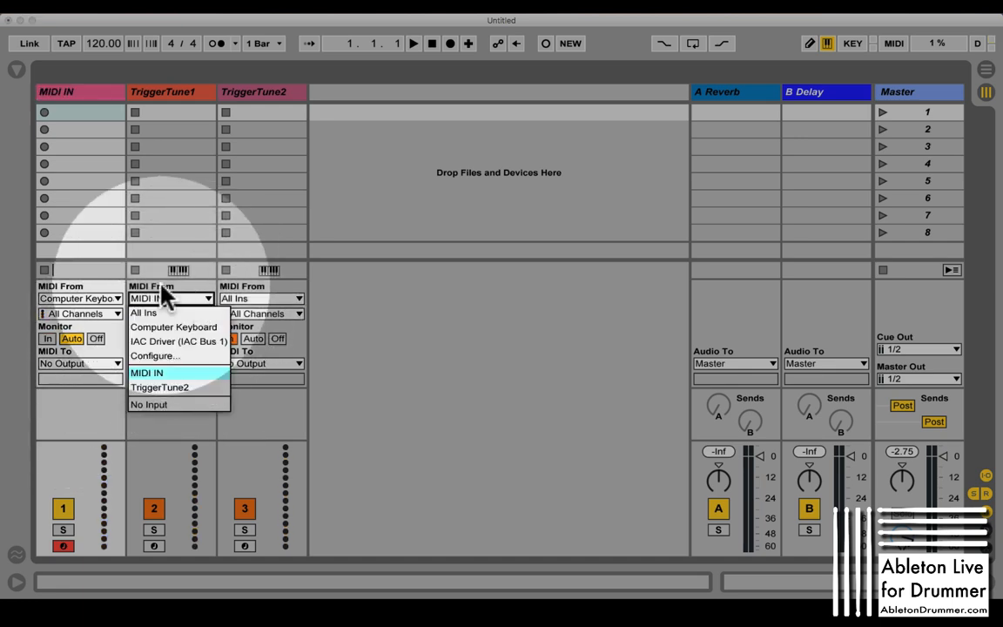
pyautogui.click(146, 373)
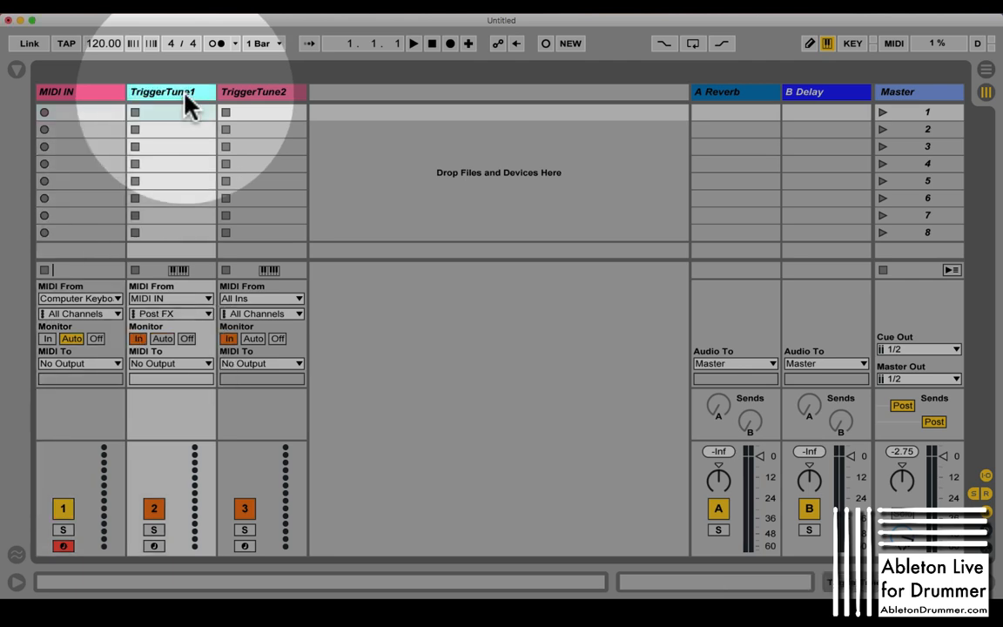
pyautogui.click(206, 297)
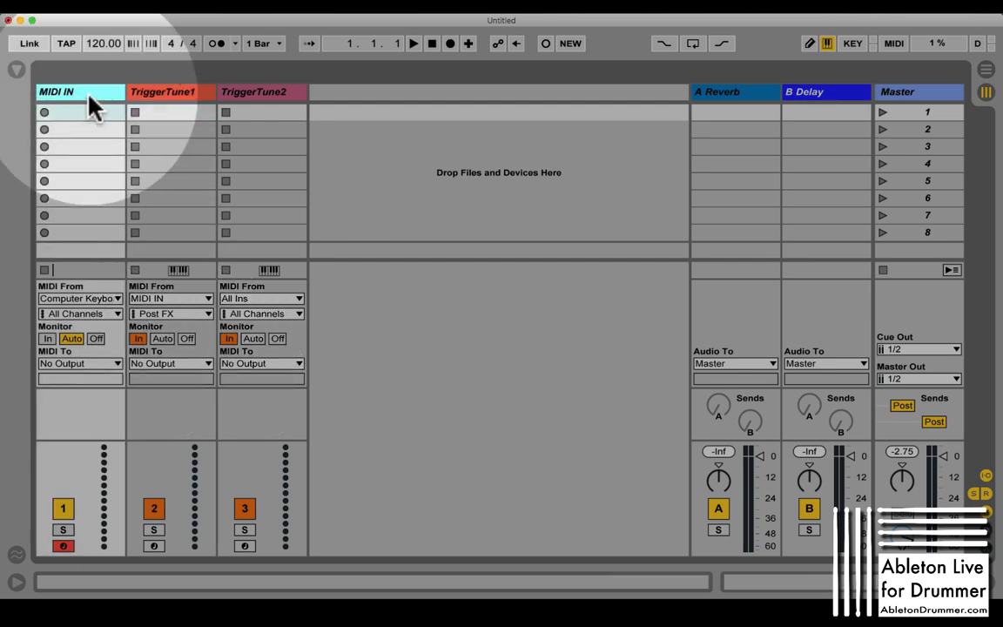
pyautogui.click(170, 298)
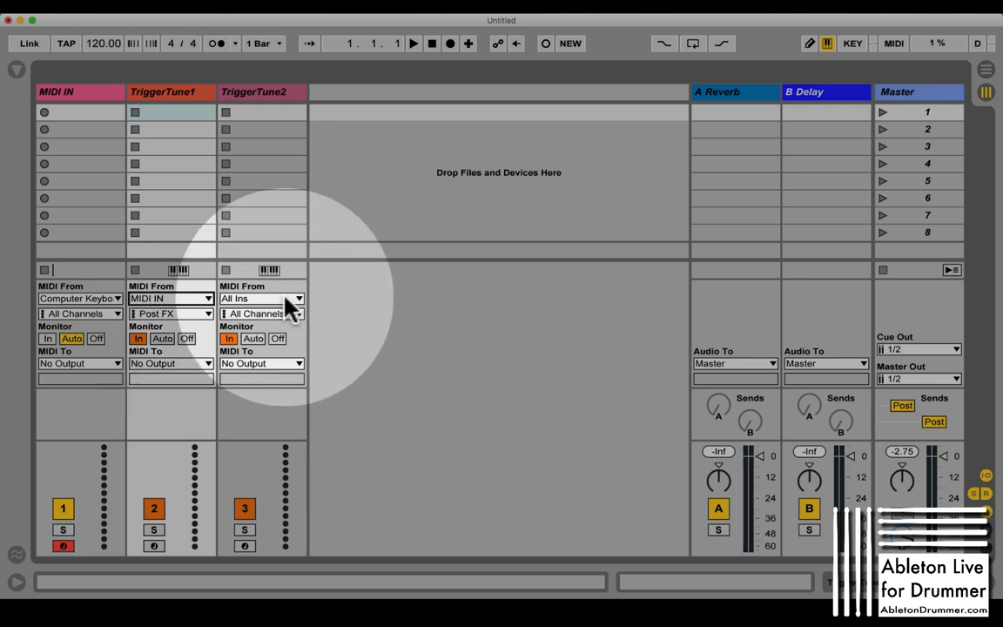
pyautogui.click(262, 298)
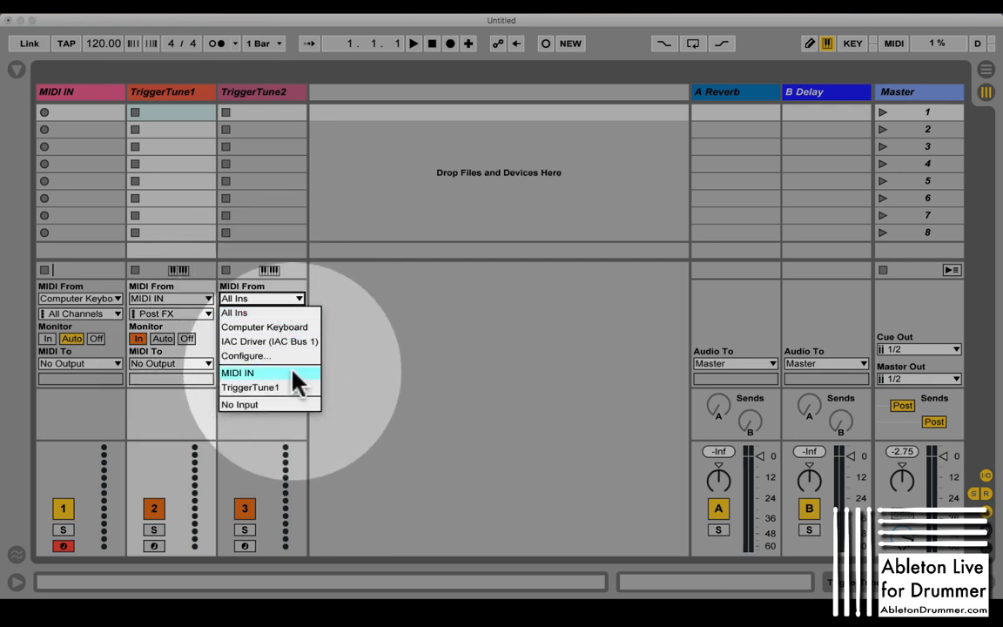
pyautogui.click(238, 373)
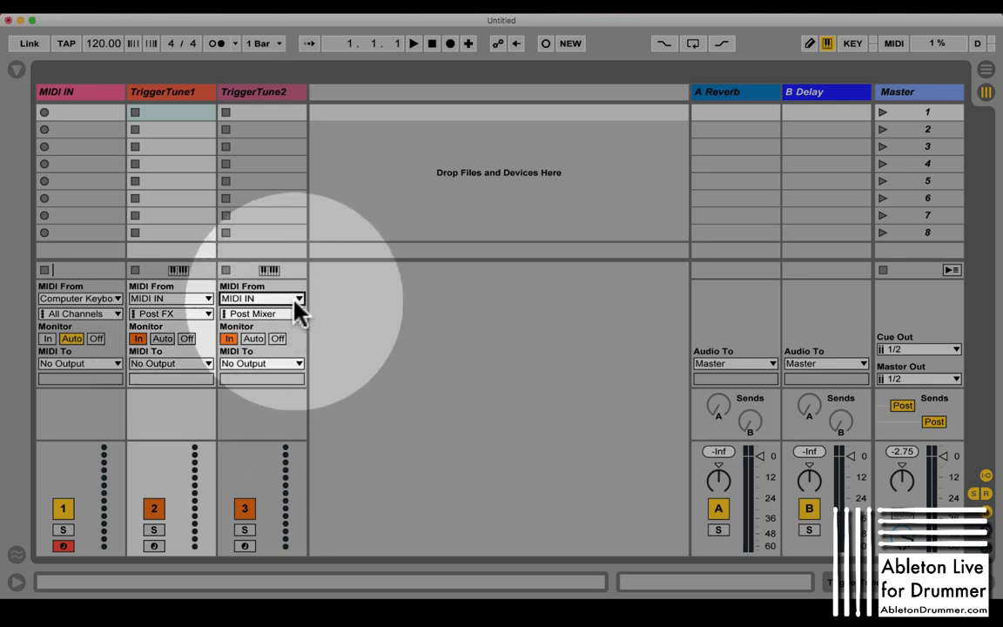
pyautogui.moveTo(118, 422)
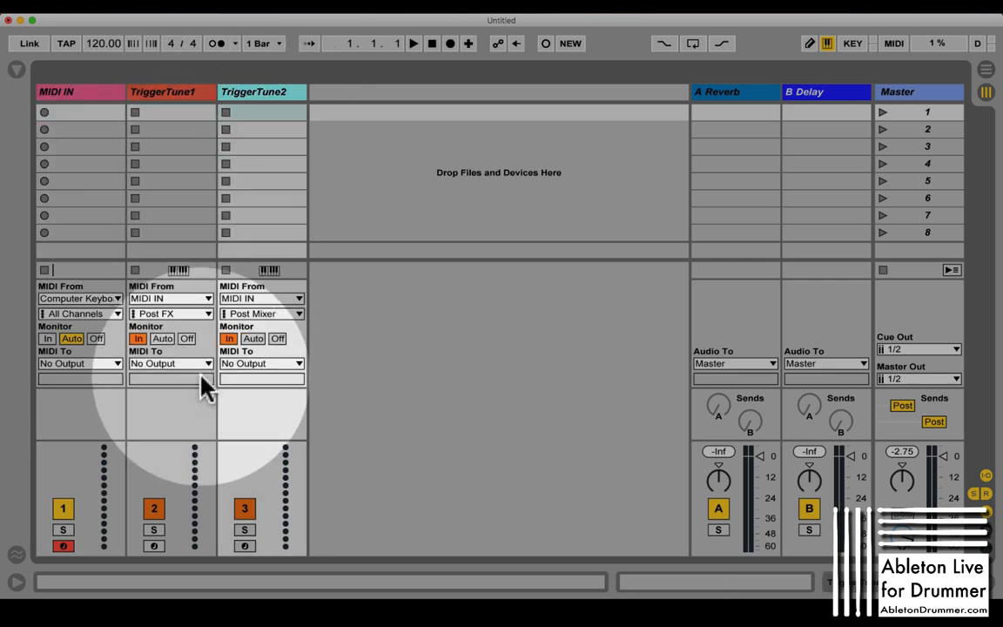
pyautogui.moveTo(388, 496)
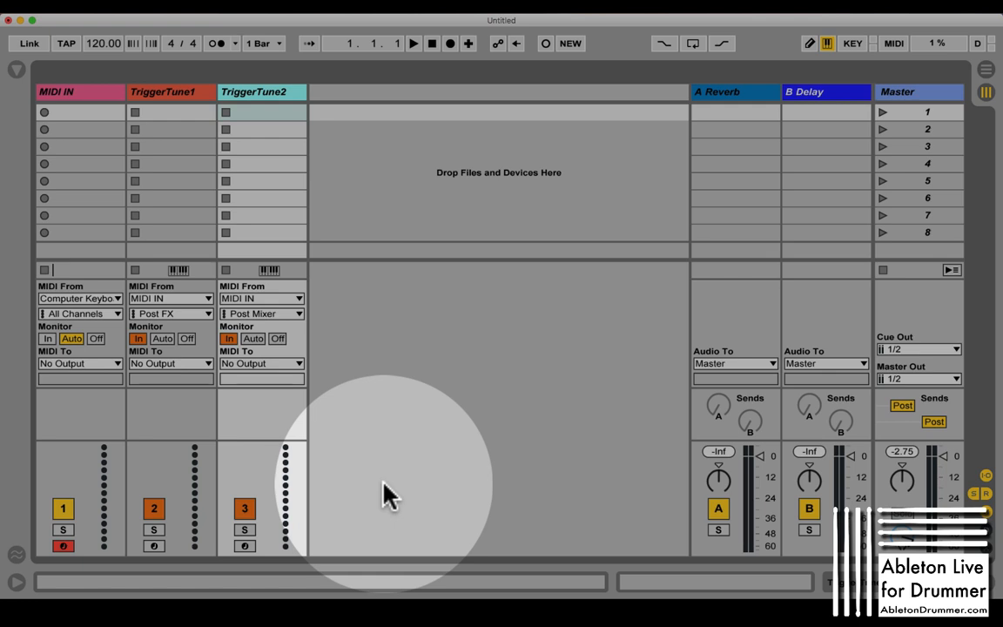
pyautogui.moveTo(200, 522)
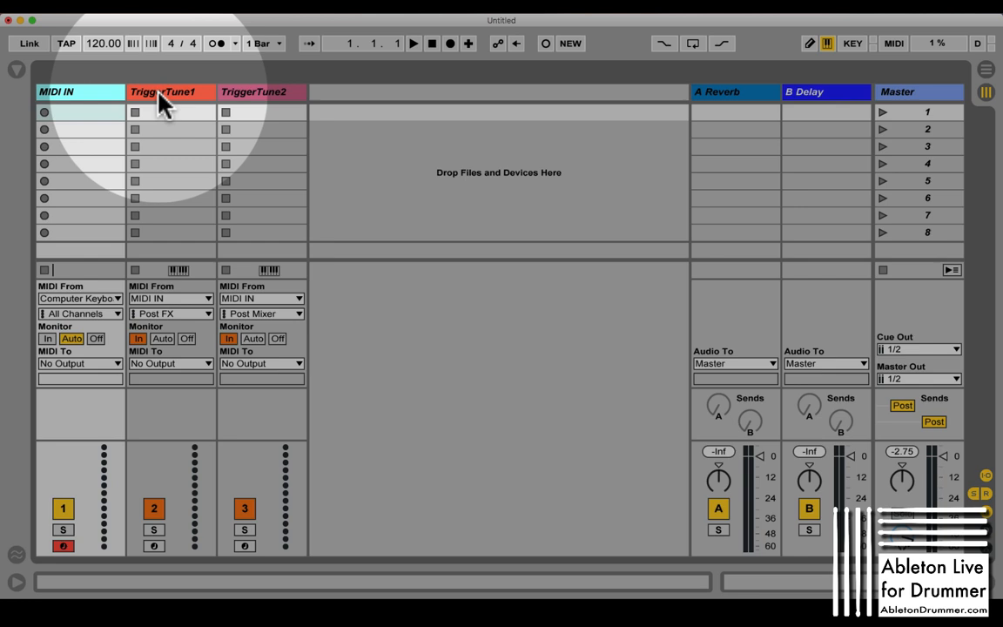
pyautogui.moveTo(93, 235)
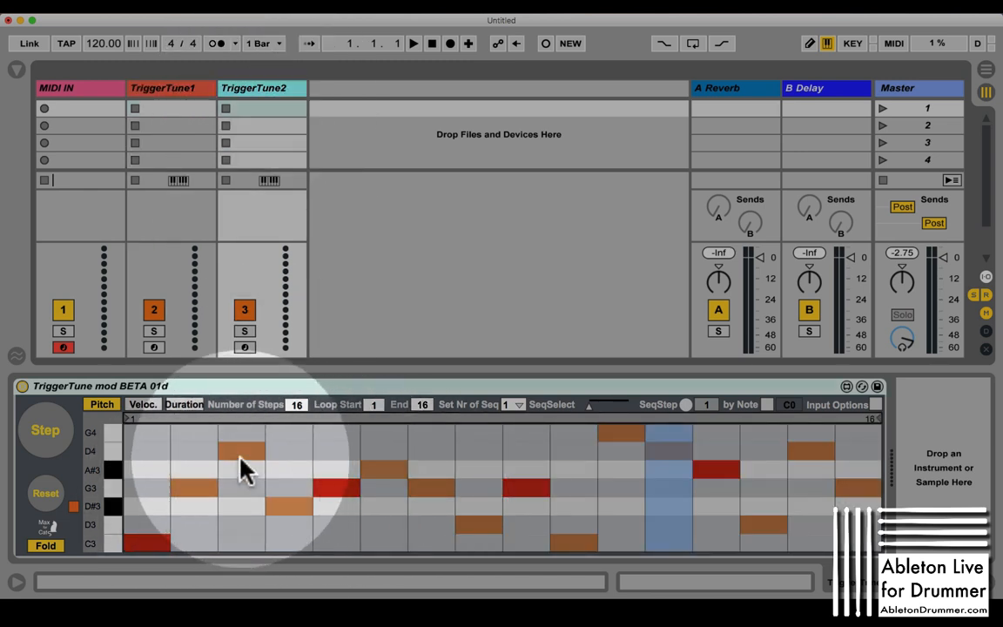
pyautogui.moveTo(187, 501)
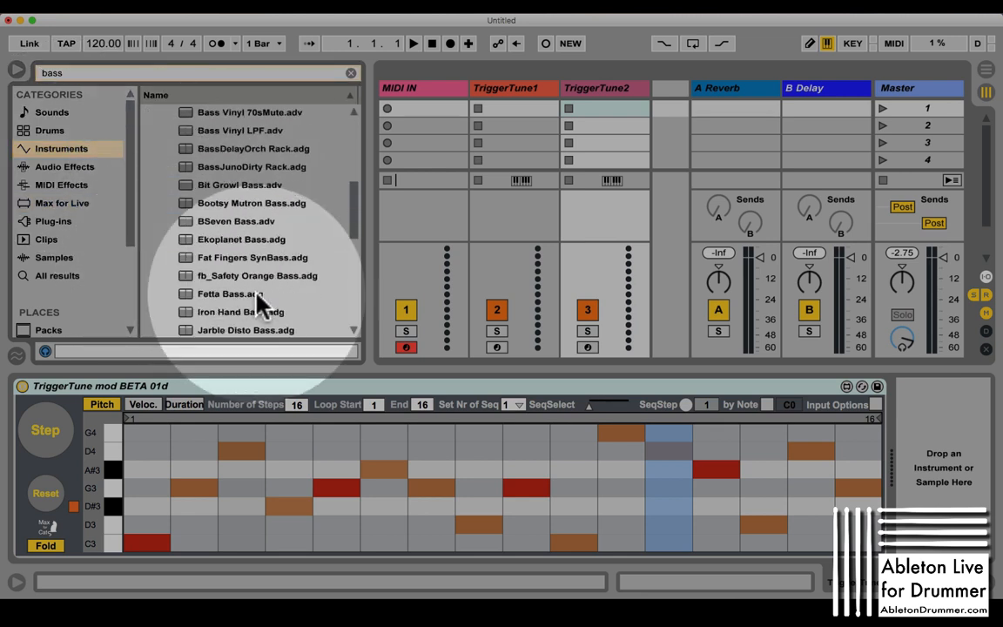
# Preview BSeven Bass and load it onto the TriggerTune1 track.
pyautogui.click(235, 221)
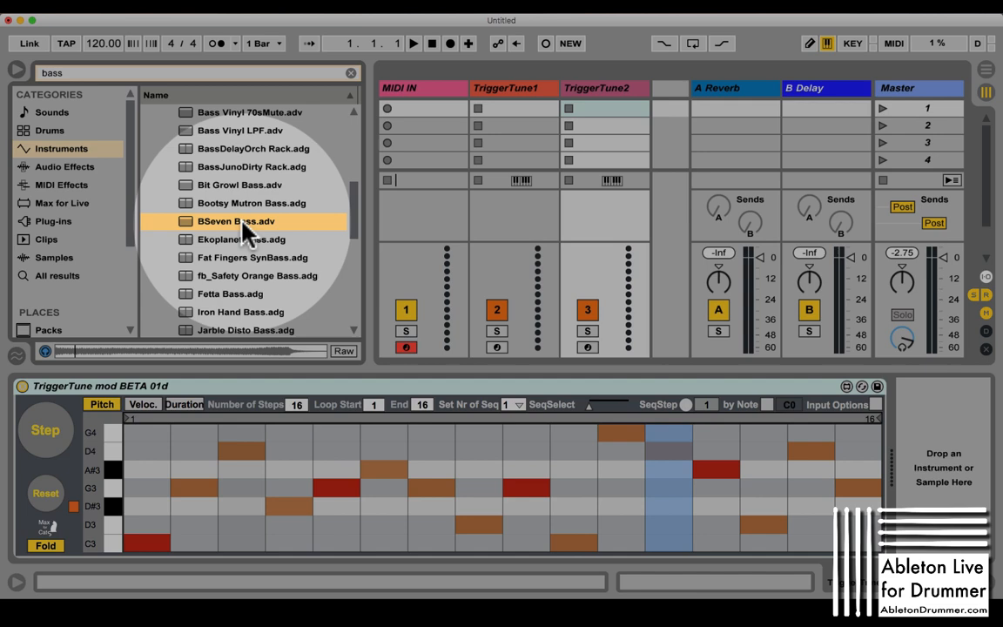
pyautogui.moveTo(248, 221); pyautogui.dragTo(533, 239)
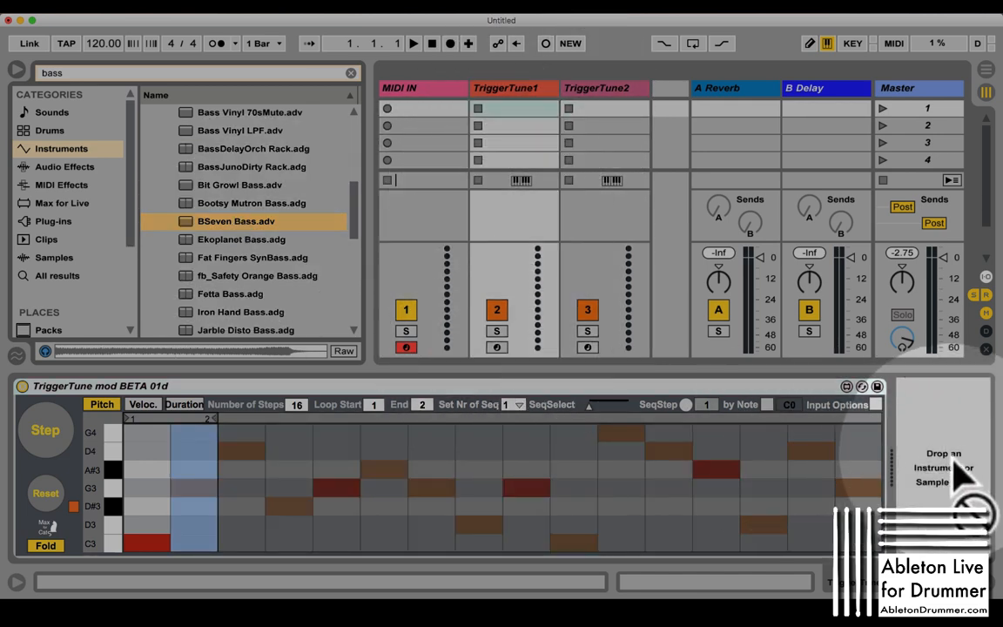
pyautogui.doubleClick(235, 220)
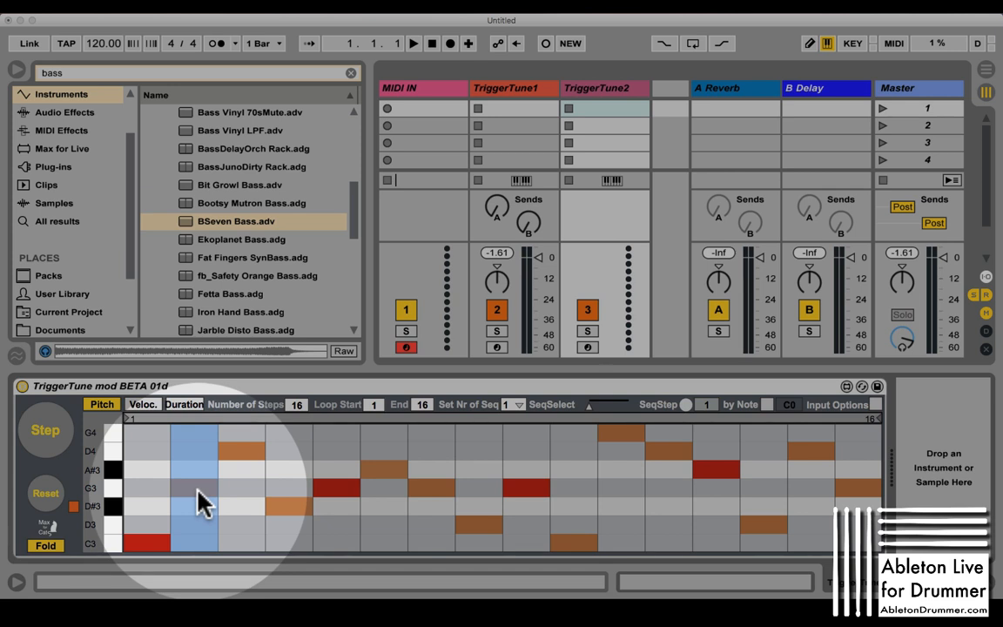
# Move TriggerTune2's loop end to step 4 and switch the step grid to Veloc.
pyautogui.scroll(-3)
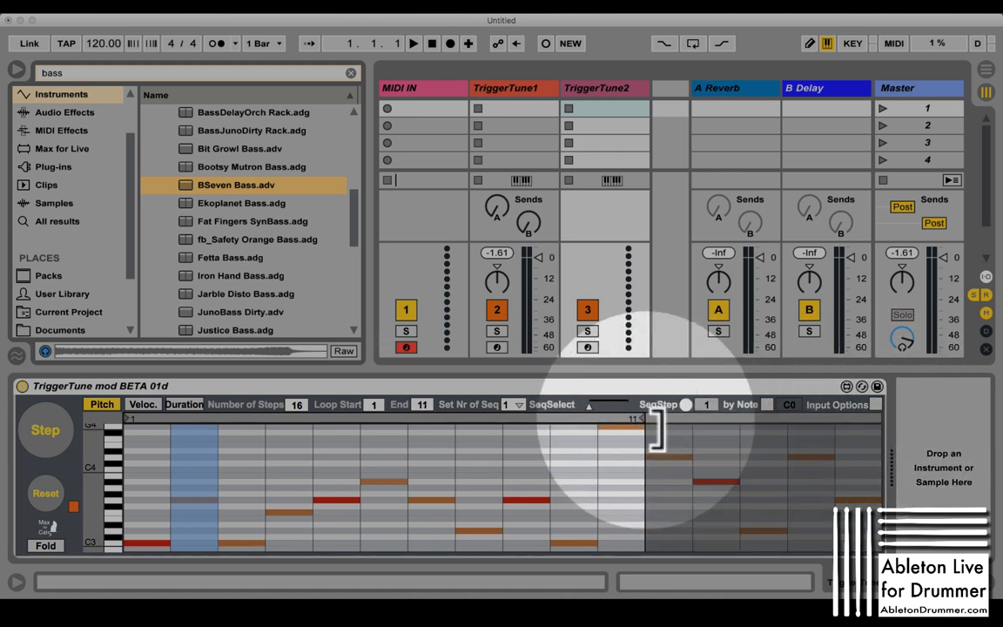
pyautogui.click(421, 404)
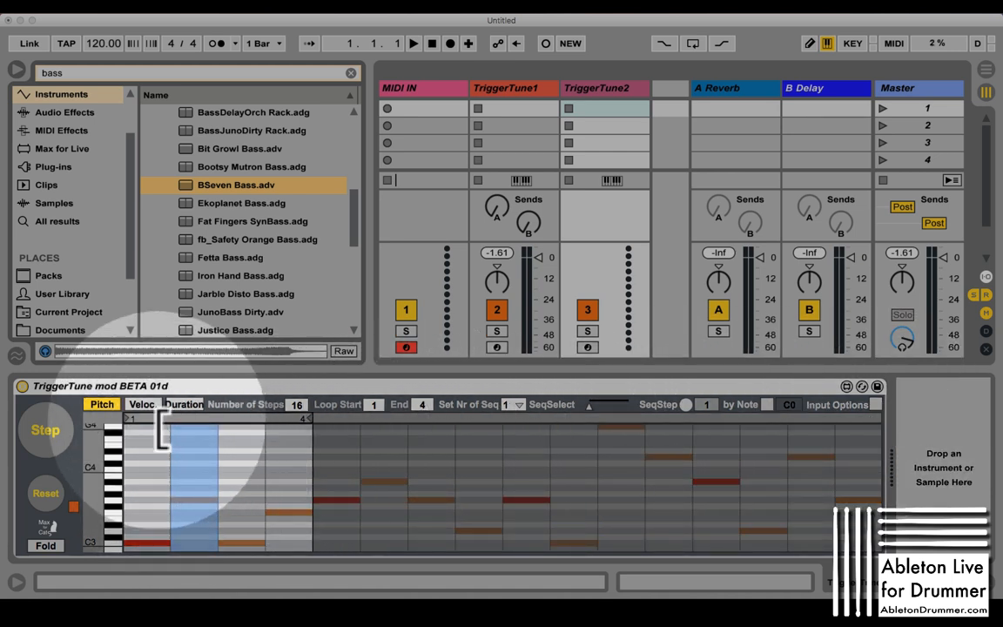
pyautogui.click(141, 404)
pyautogui.write('grand')
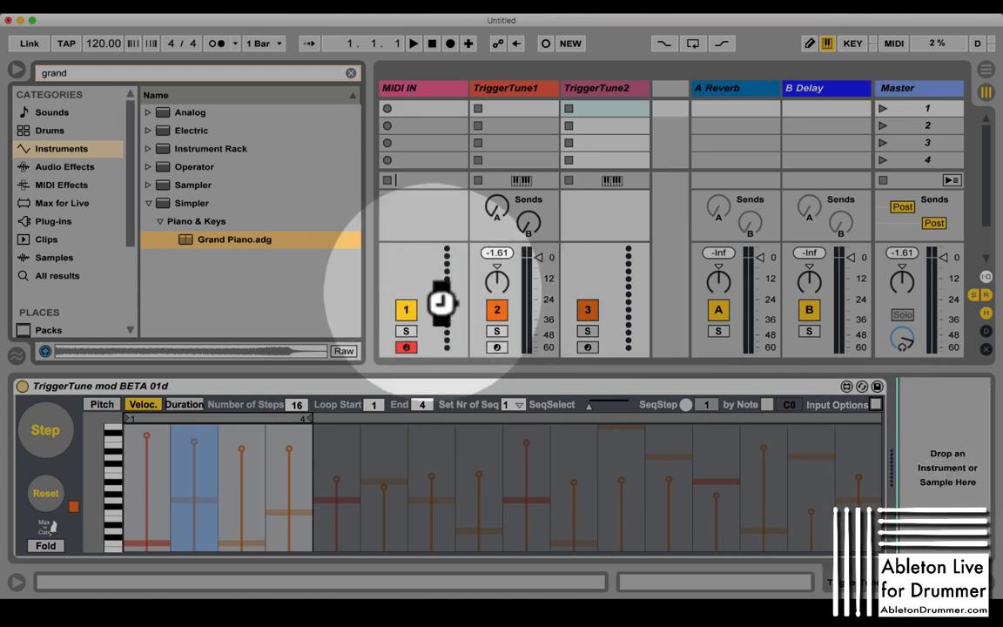
# Load Grand Piano.adg and Max for Live's Notes To Chords With Scales onto TriggerTune2.
pyautogui.doubleClick(234, 239)
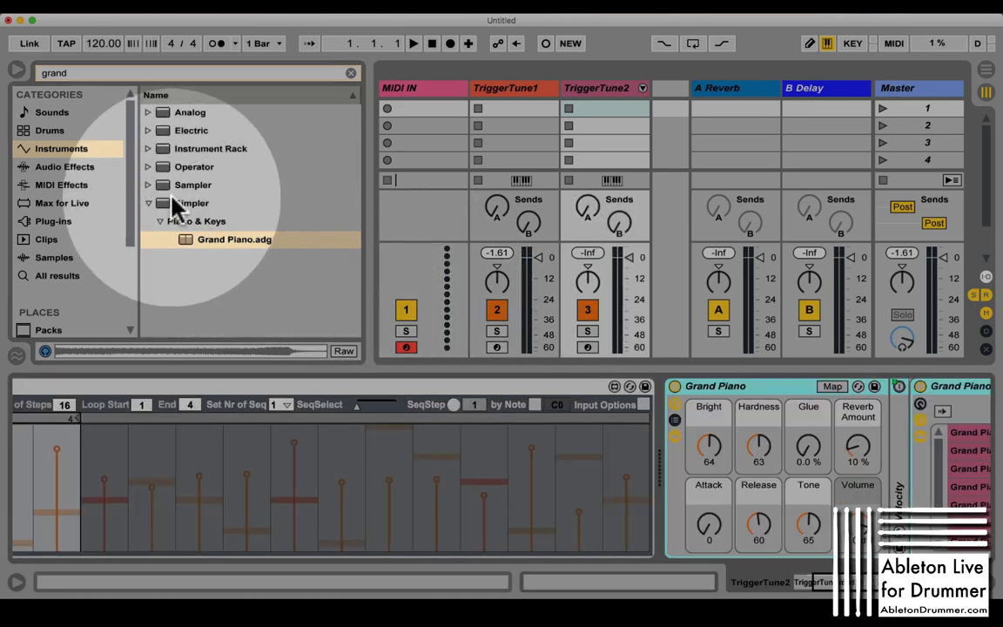
pyautogui.click(148, 203)
pyautogui.write('notes')
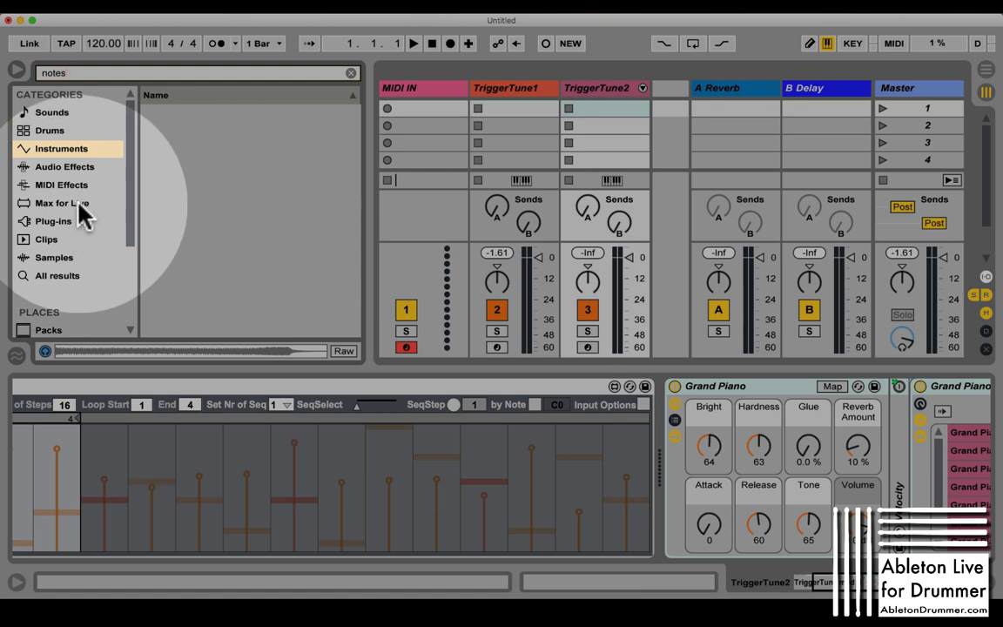
pyautogui.click(61, 203)
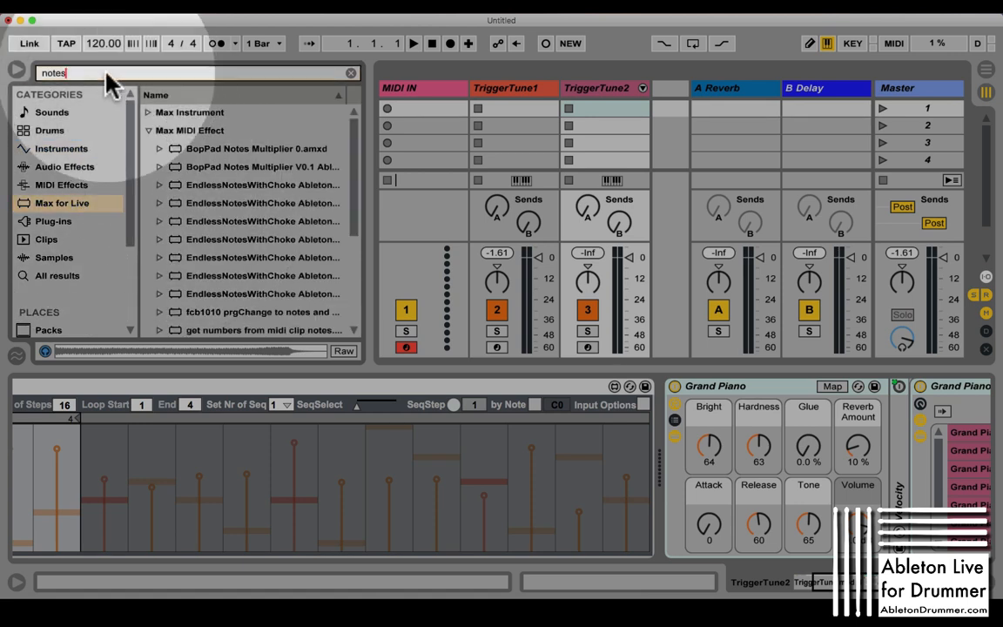
pyautogui.write('to chor')
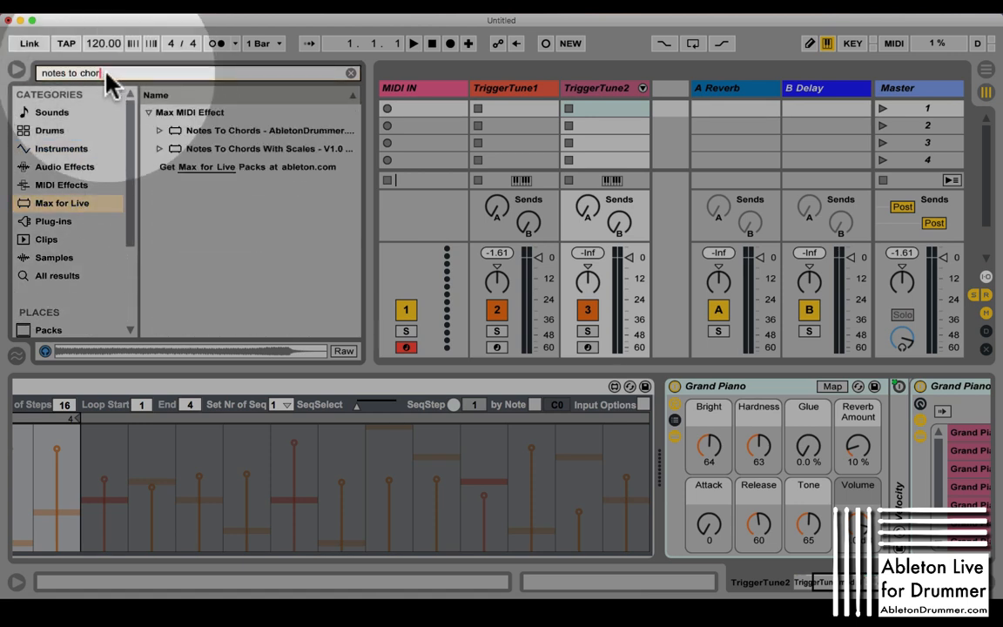
pyautogui.click(261, 130)
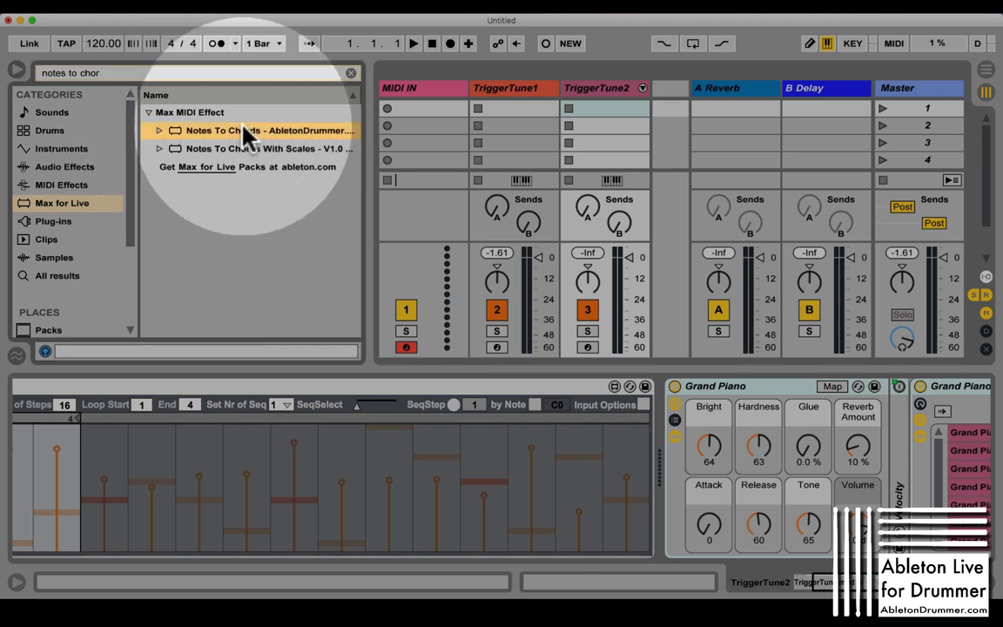
pyautogui.click(268, 148)
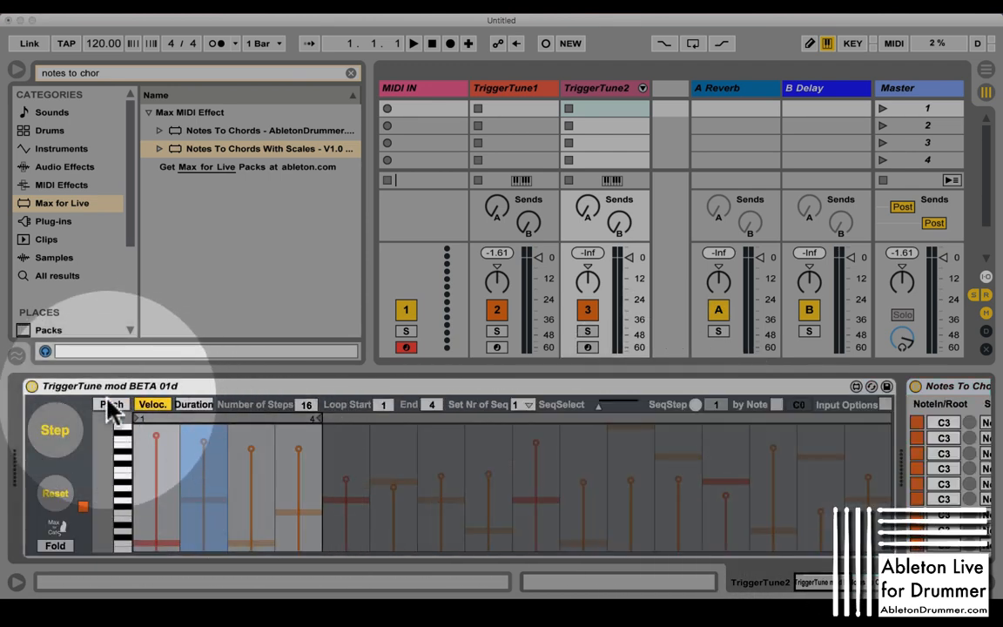
# Turn off unused rows and set C3 to Major, F3 to Lydian, G3 to Mixolydian.
pyautogui.click(111, 404)
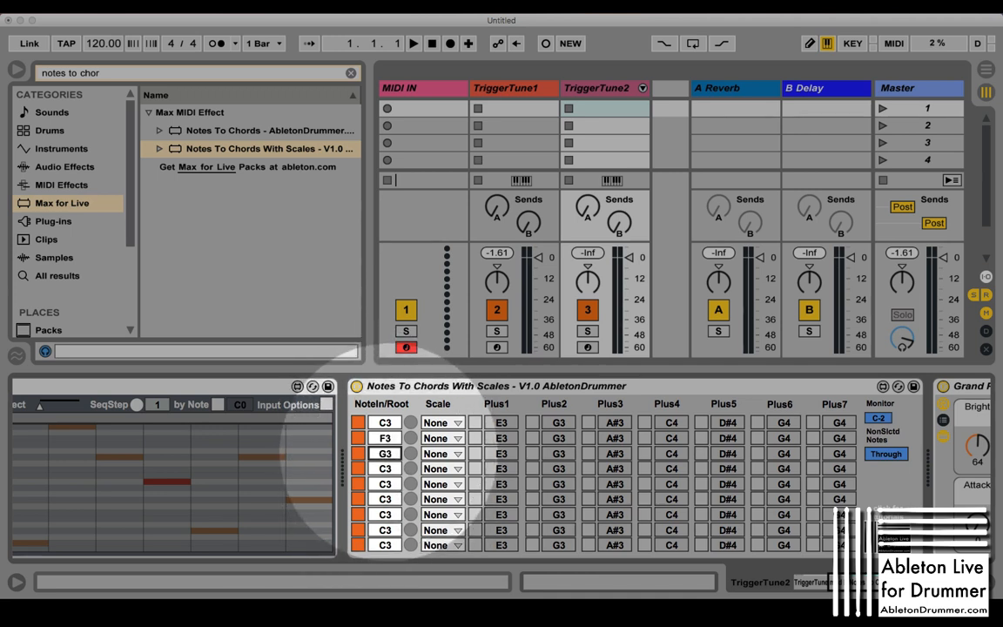
pyautogui.click(358, 499)
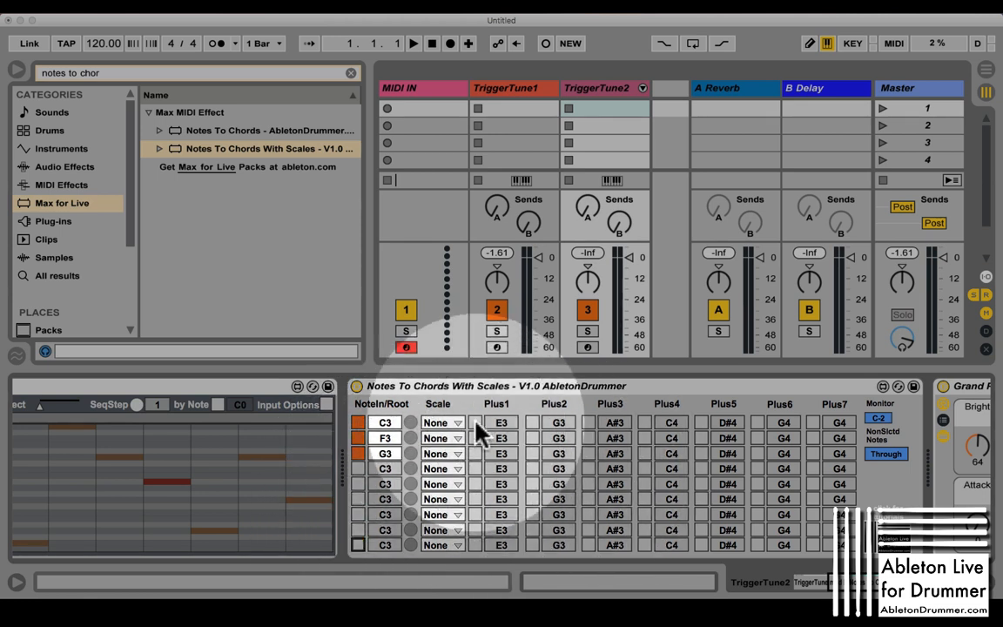
pyautogui.click(442, 423)
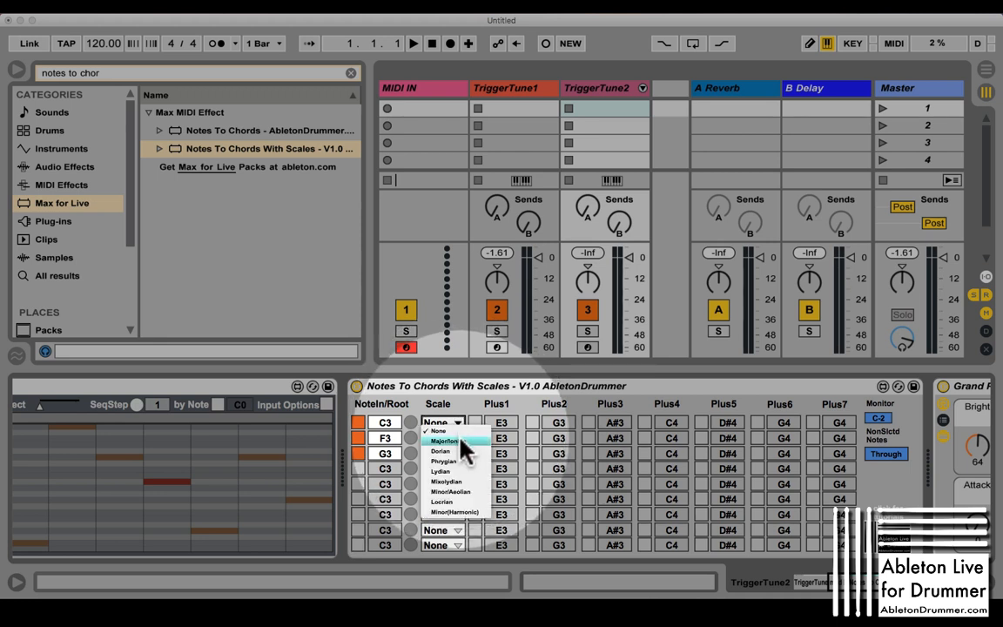
pyautogui.click(444, 422)
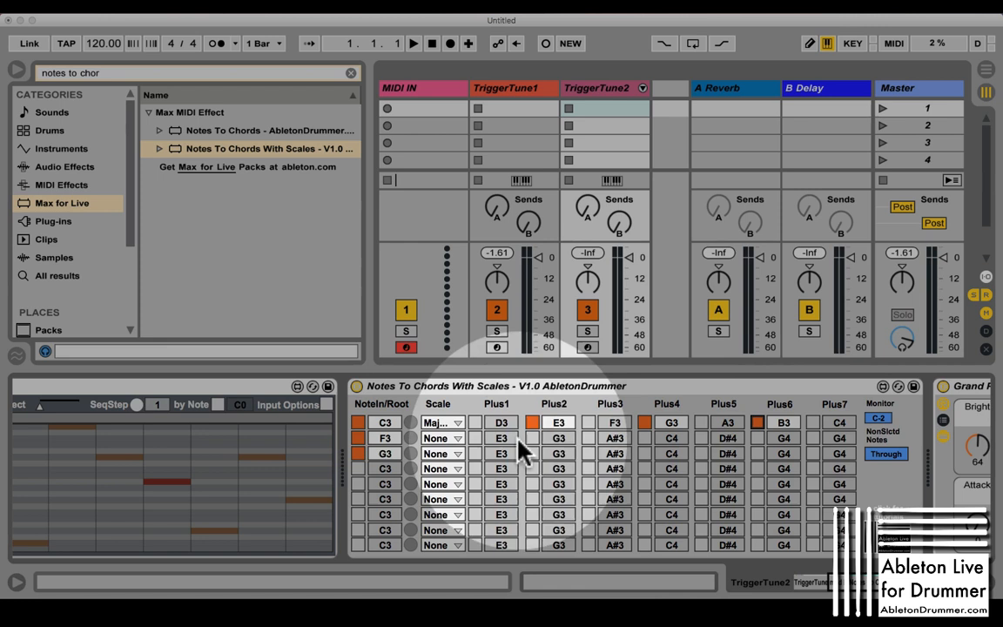
pyautogui.click(443, 438)
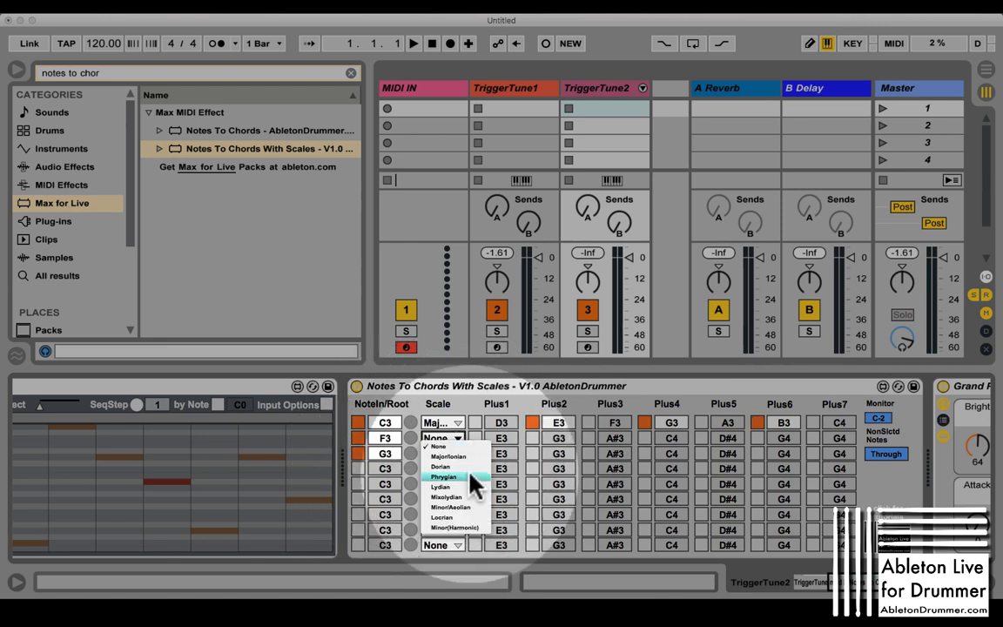
pyautogui.click(444, 477)
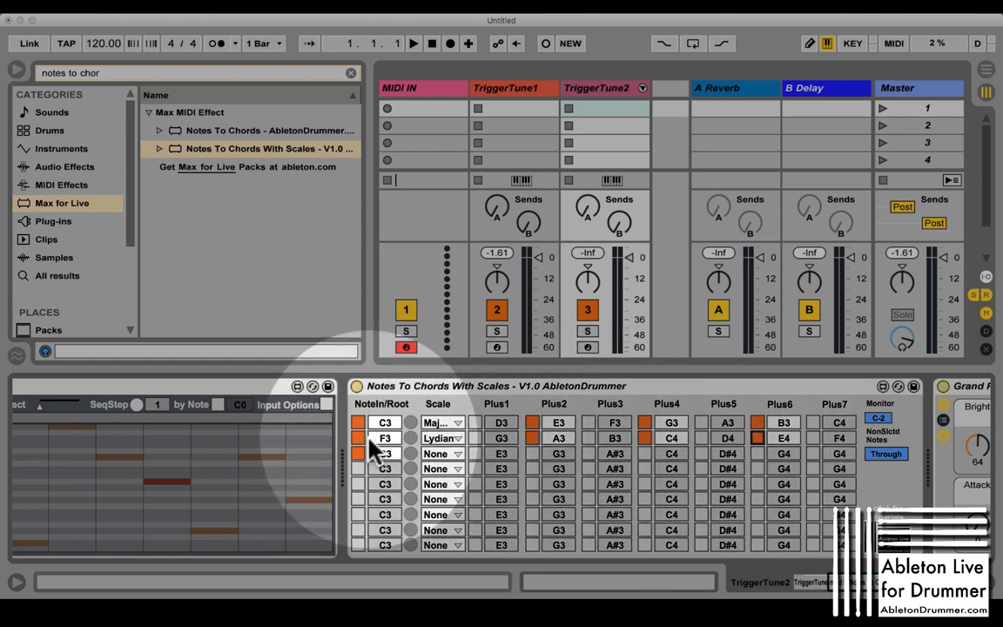
pyautogui.click(442, 453)
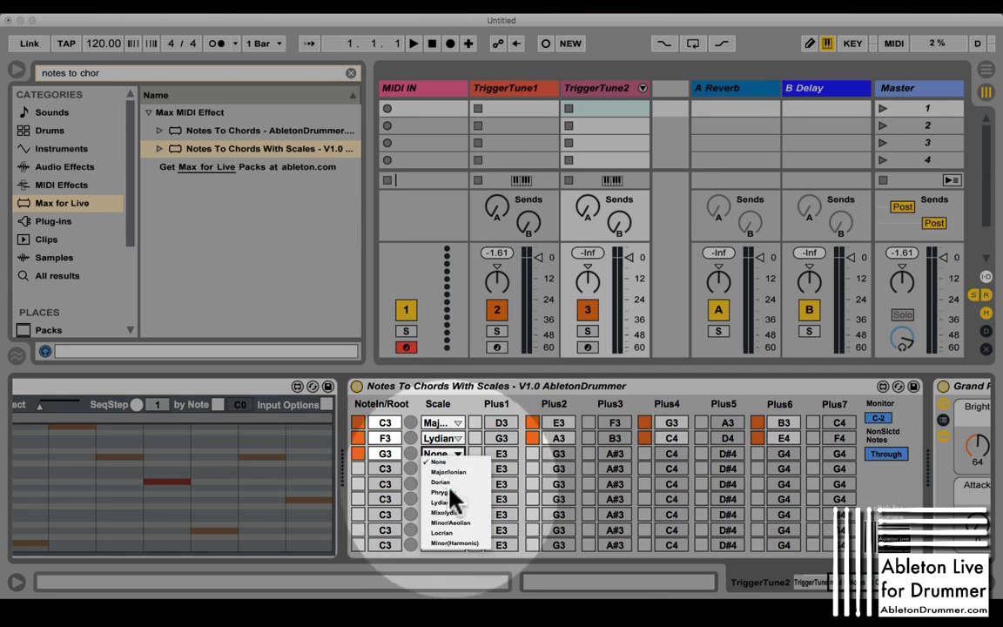
pyautogui.click(449, 512)
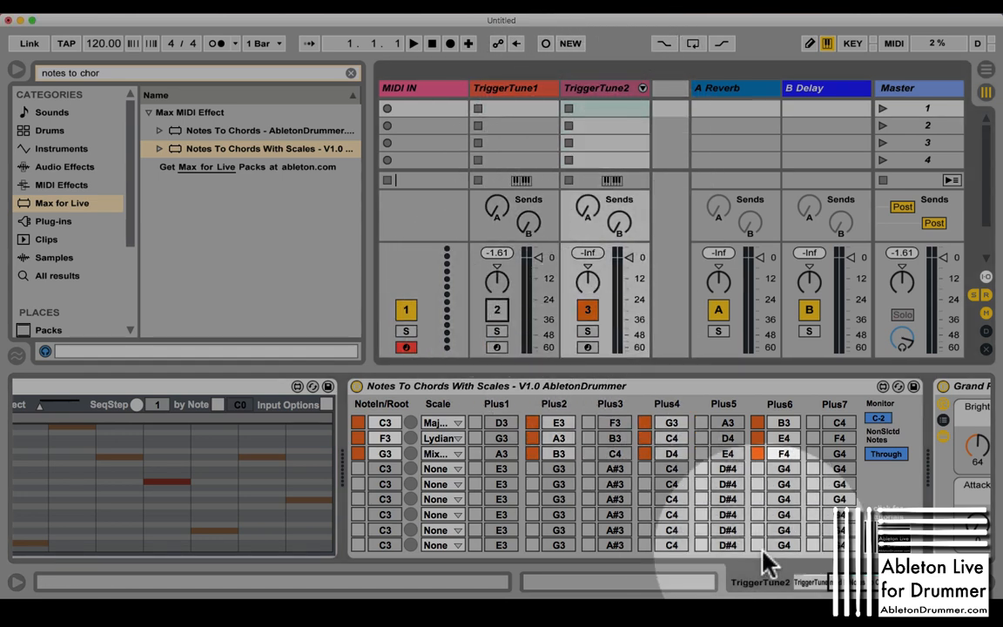
pyautogui.click(814, 581)
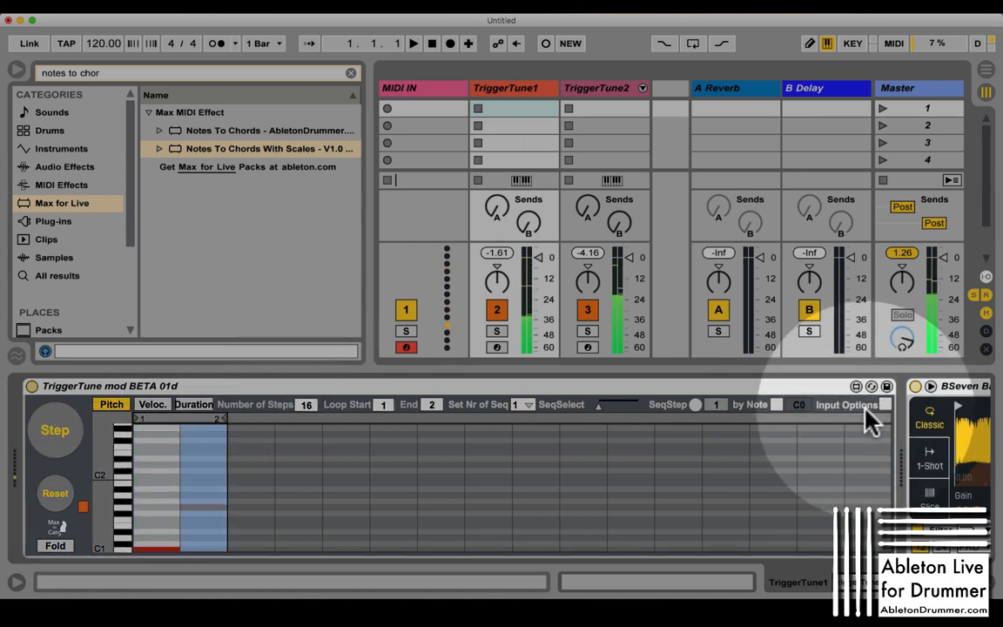
# Select TriggerTune1 to show its TriggerTune sequencer and BSeven Bass Simpler.
pyautogui.click(847, 404)
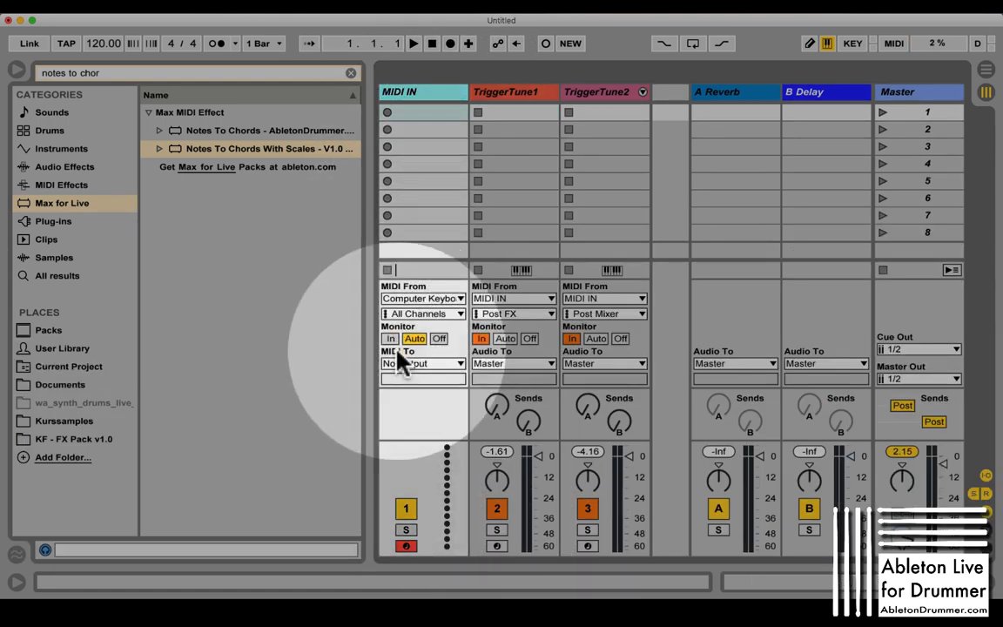
pyautogui.moveTo(640, 357)
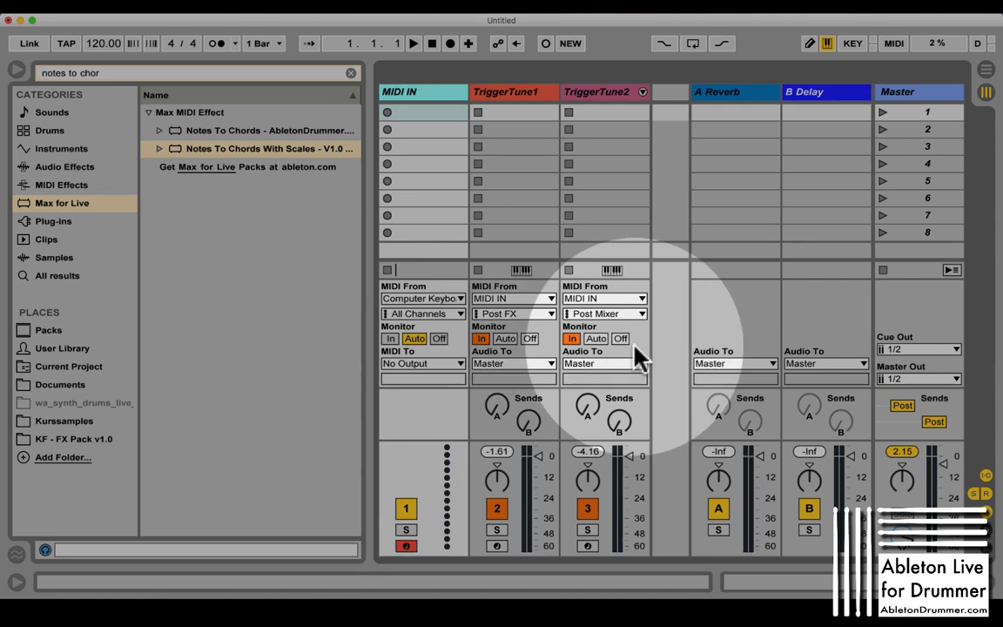
# Show the In/Out section and check TriggerTune1's MIDI From source list.
pyautogui.click(551, 298)
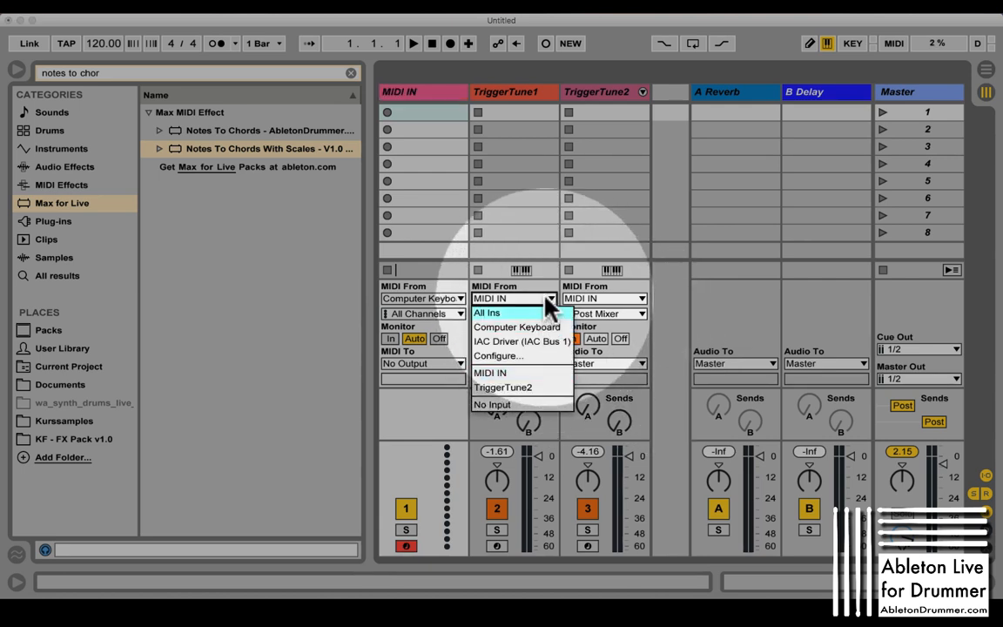
pyautogui.click(503, 314)
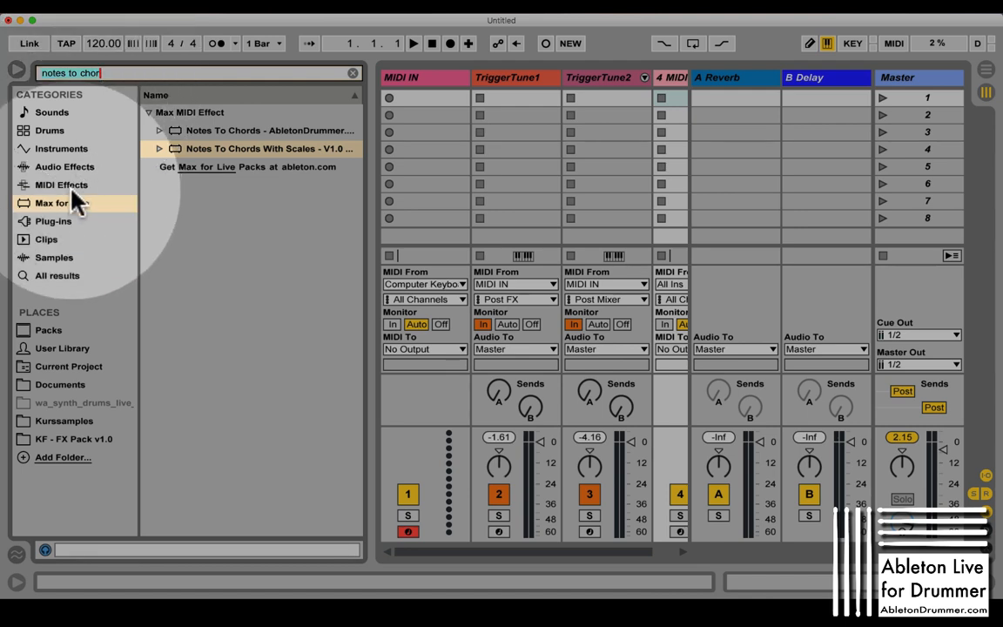
# Search instruments for 'pad', preview Sampler pad presets, and load Psycho Tables Pad onto track 4.
pyautogui.click(61, 148)
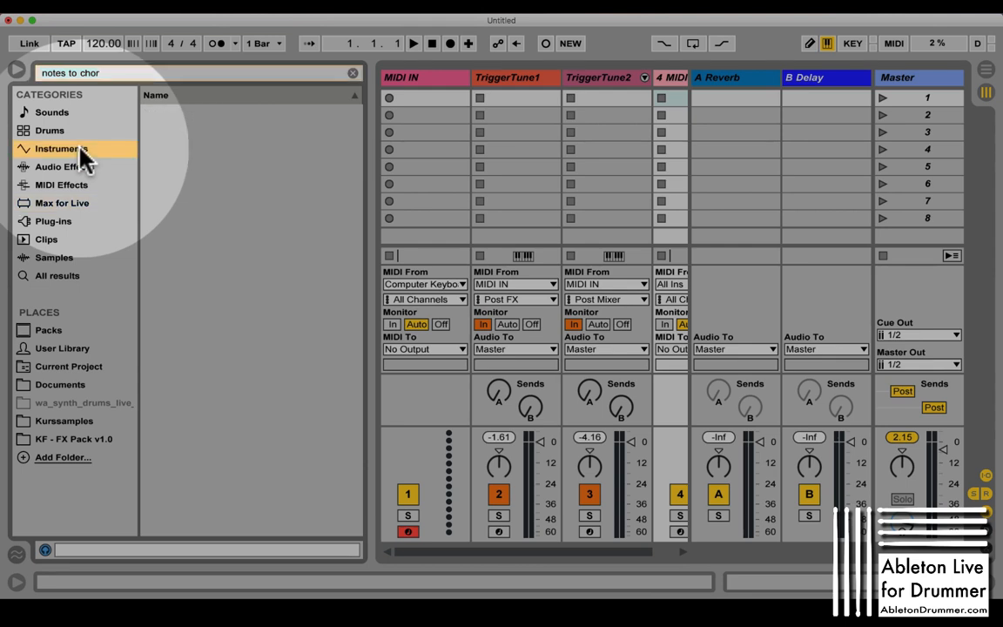
pyautogui.click(61, 148)
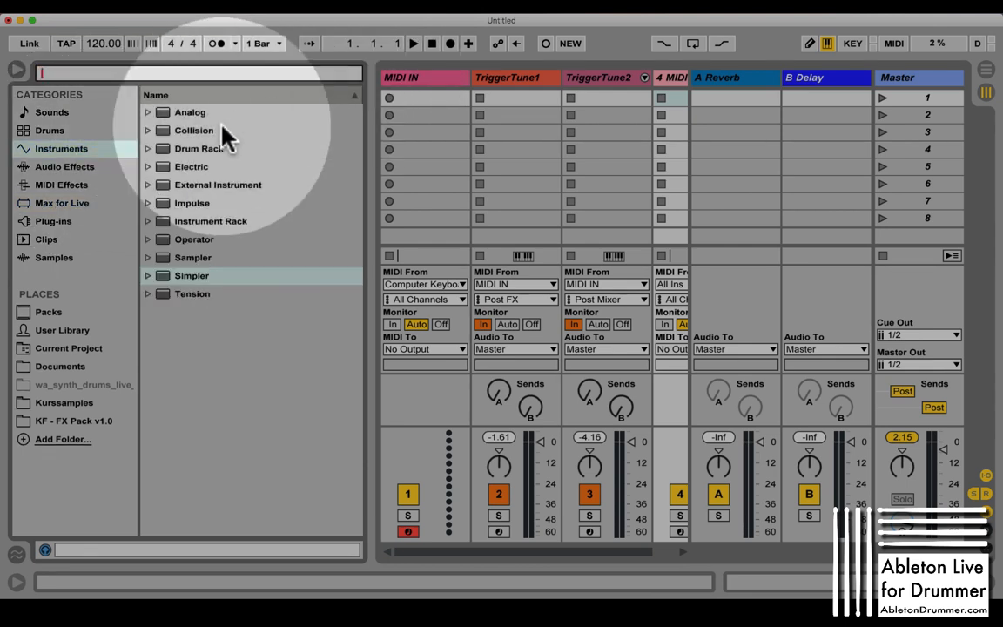
pyautogui.write('pa')
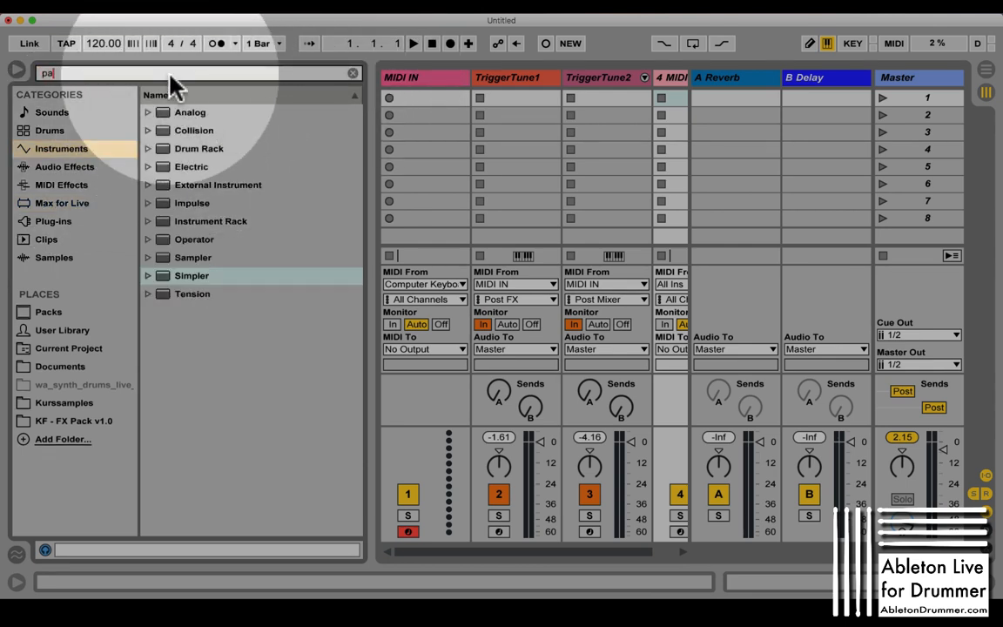
pyautogui.write('d')
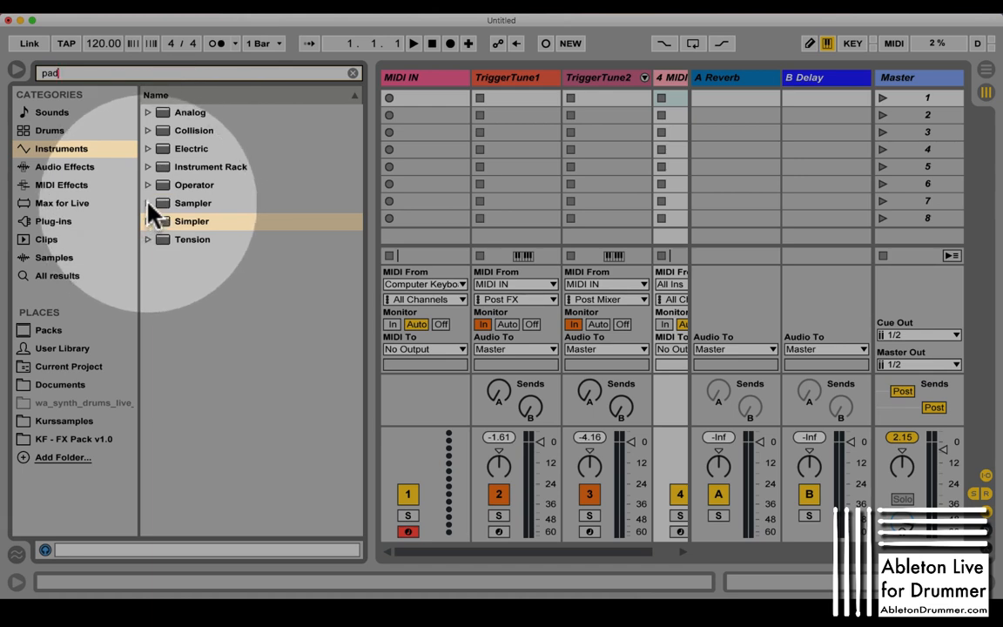
pyautogui.click(148, 203)
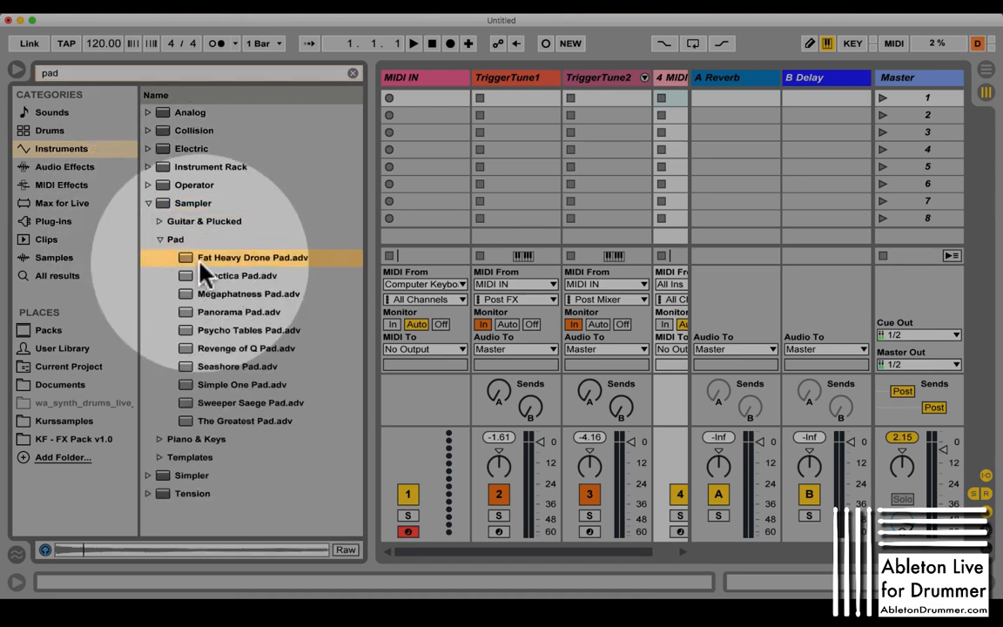
pyautogui.click(248, 294)
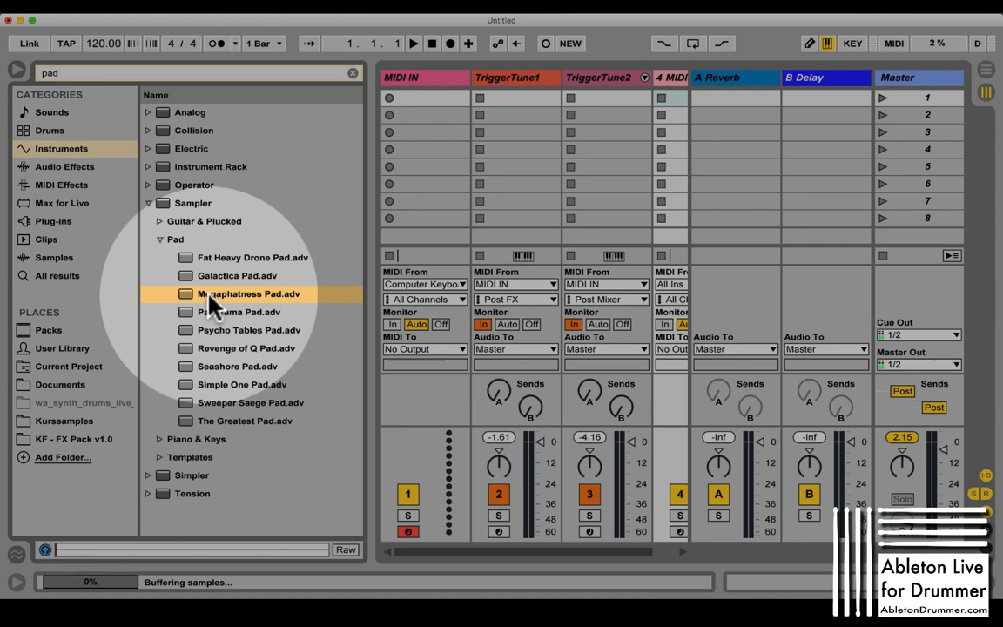
pyautogui.click(246, 348)
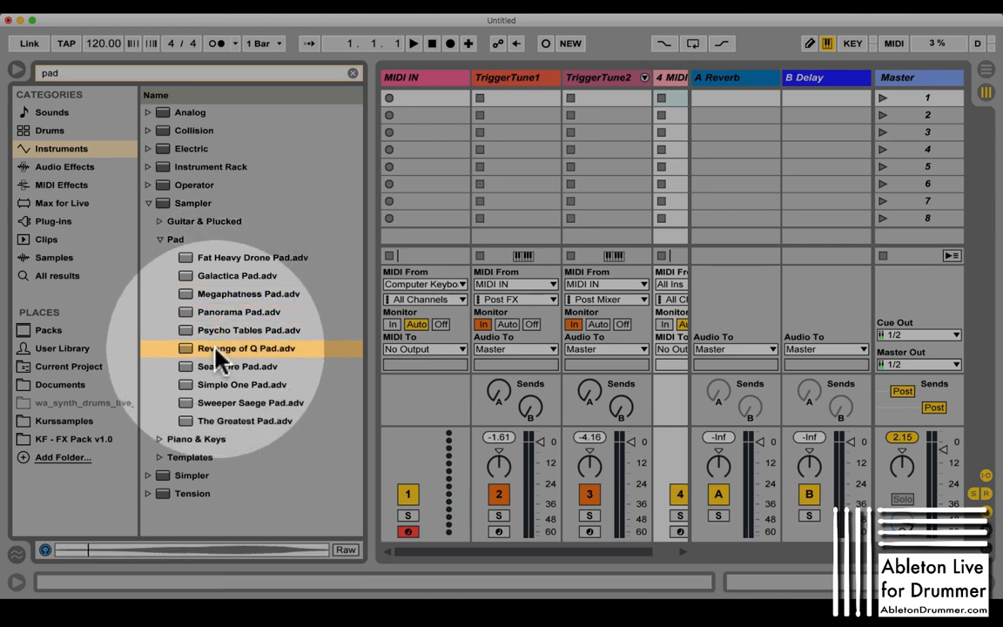
pyautogui.click(248, 329)
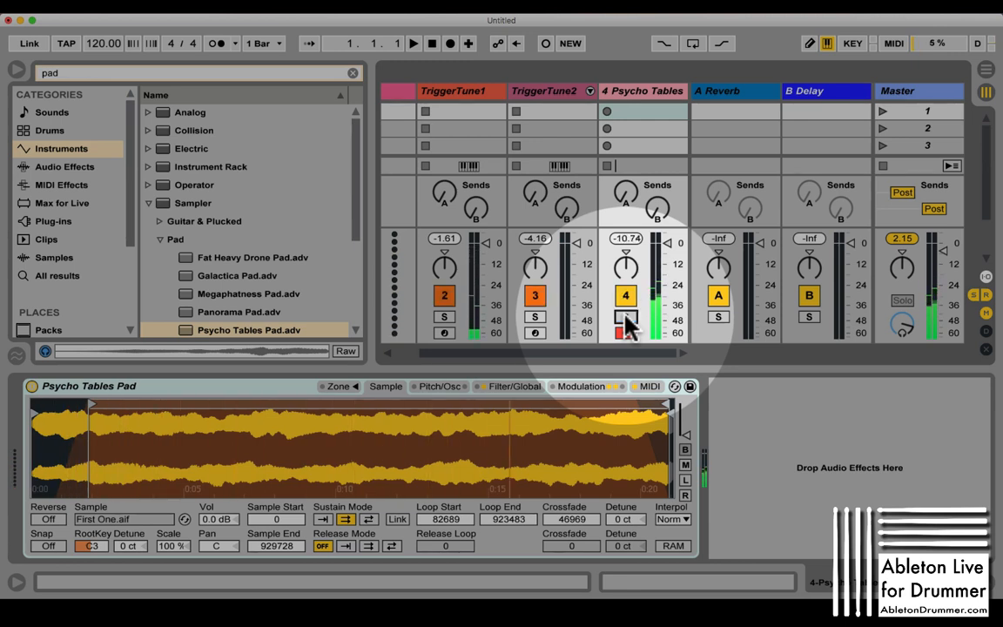
# Arm the Psycho Tables track and set its MIDI From input to TriggerTune2.
pyautogui.click(626, 333)
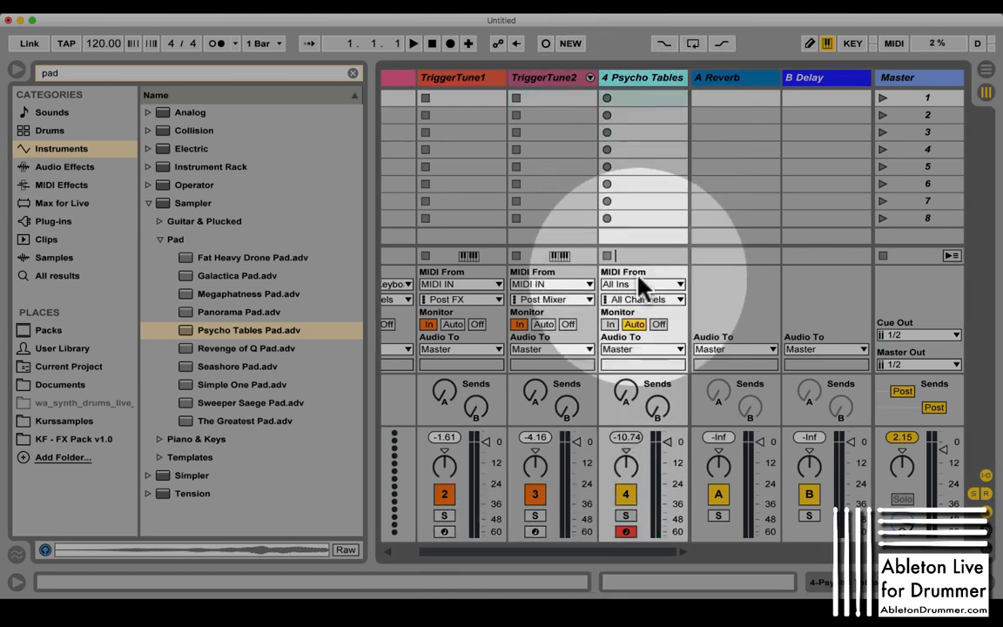
pyautogui.click(642, 284)
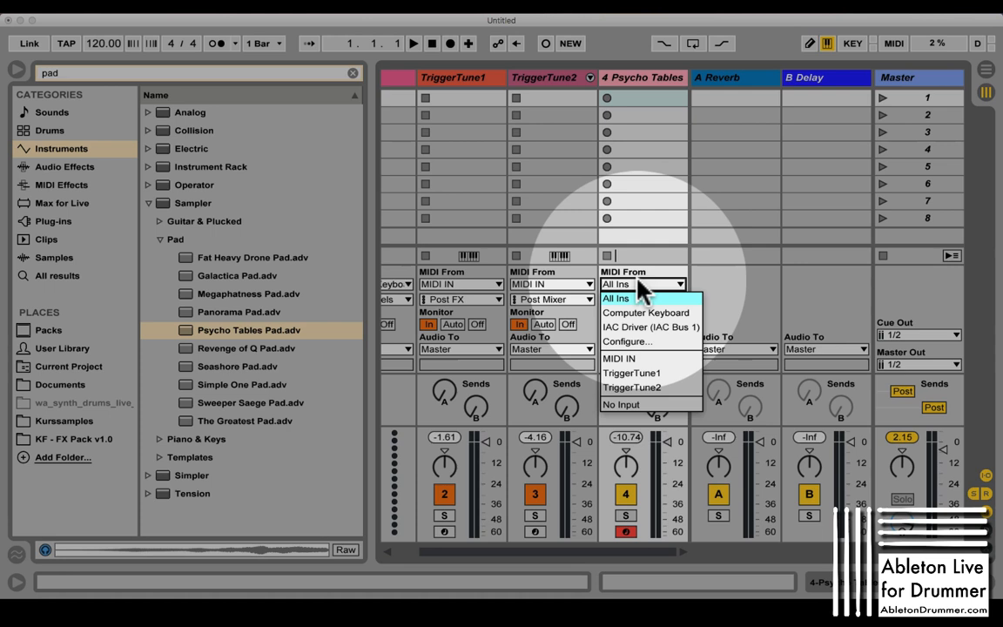
pyautogui.moveTo(632, 387)
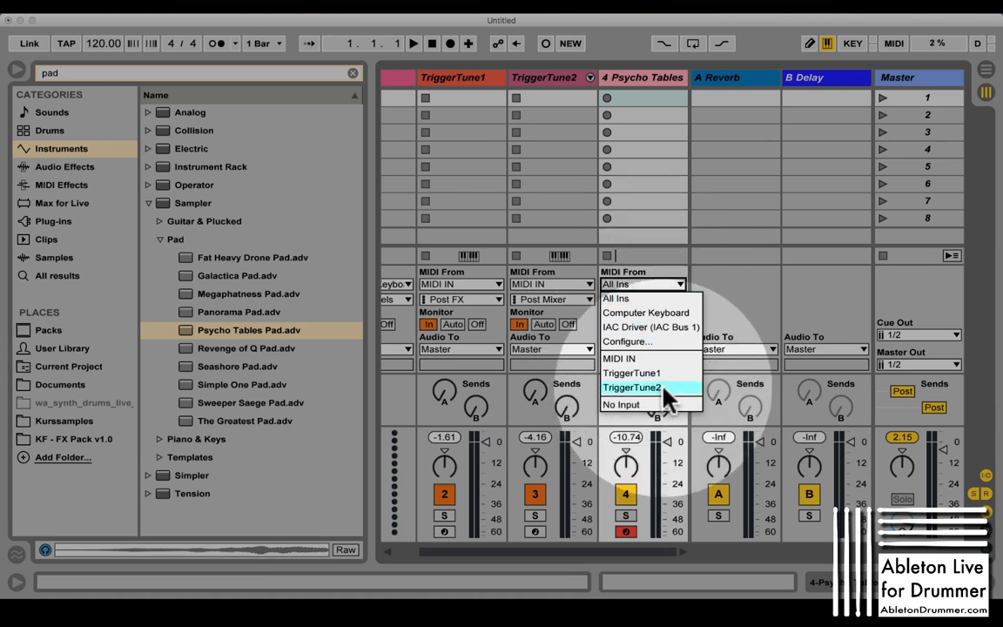
pyautogui.click(631, 386)
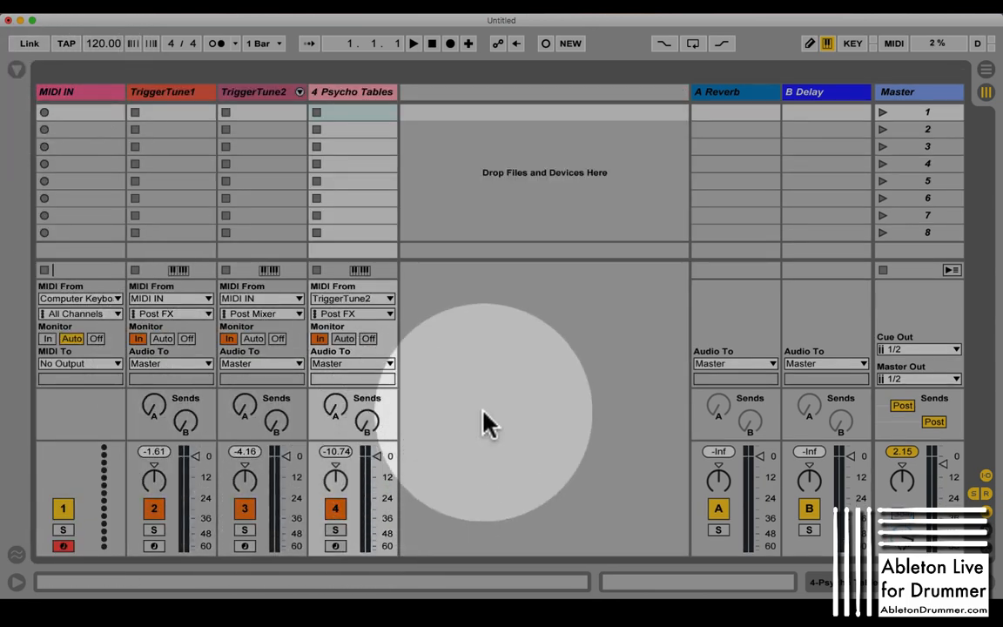
pyautogui.moveTo(365, 222)
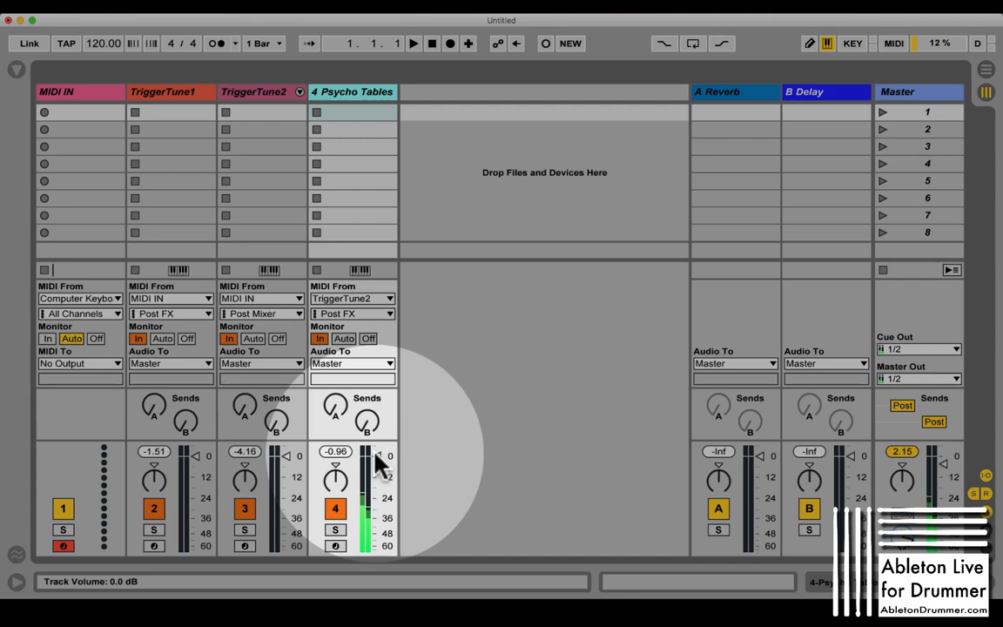
# Start playback, view the Psycho Tables Sampler, then show TriggerTune2's sequencer device.
pyautogui.click(414, 42)
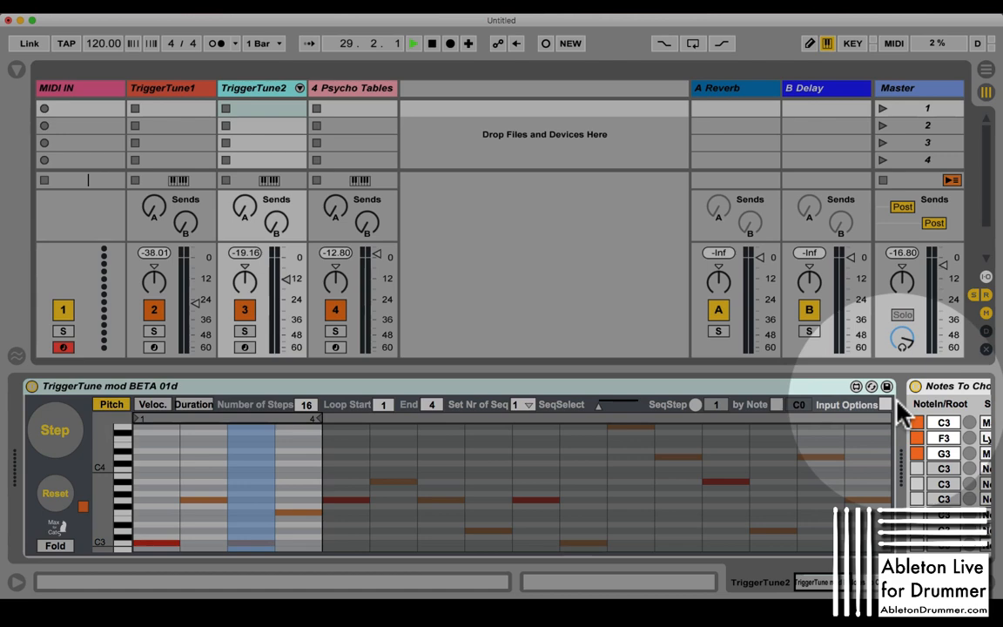
pyautogui.click(352, 88)
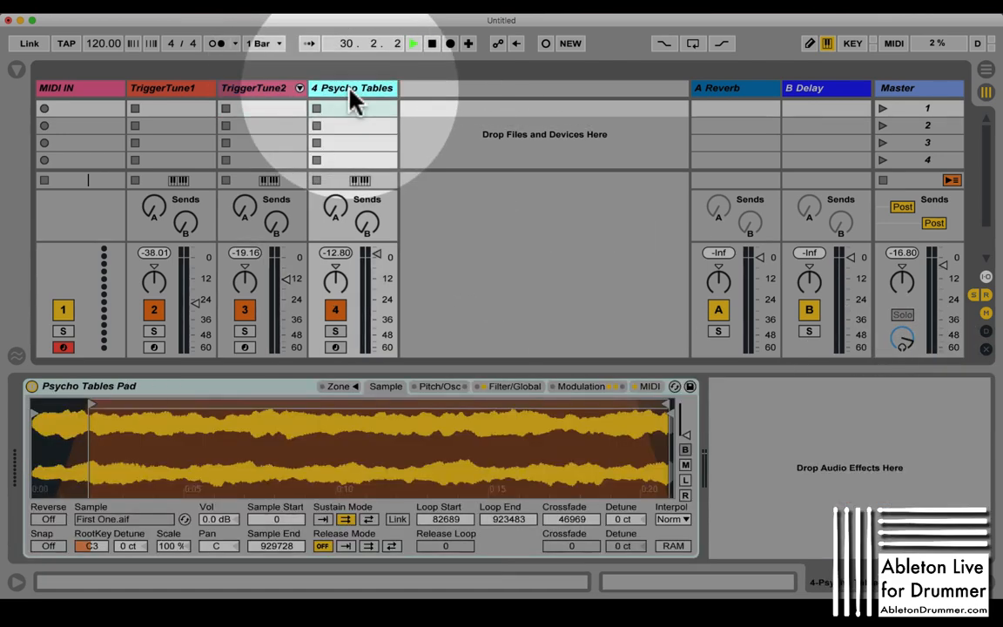
pyautogui.click(253, 87)
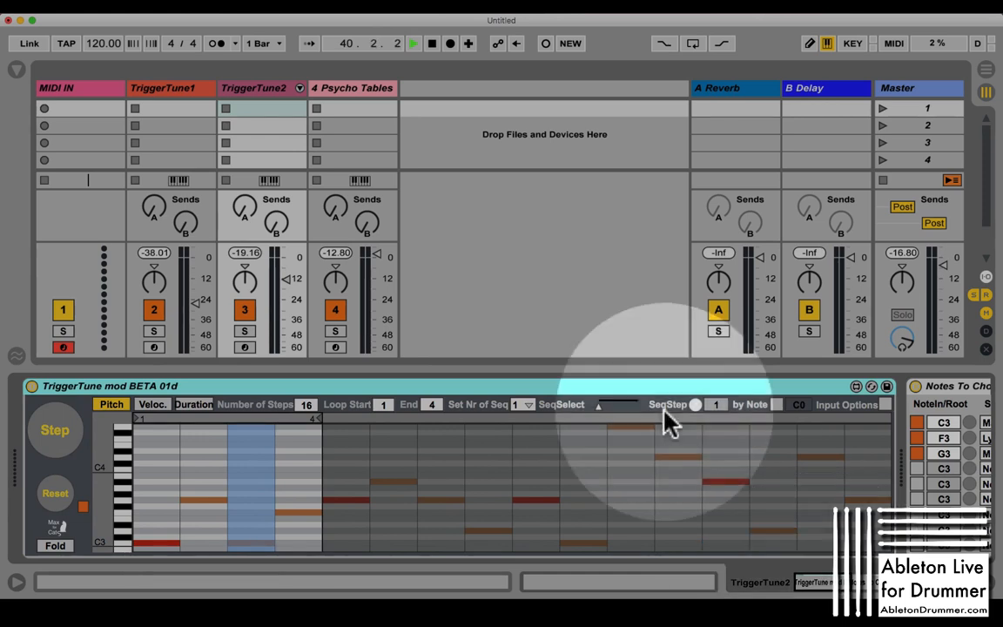
pyautogui.moveTo(600, 397)
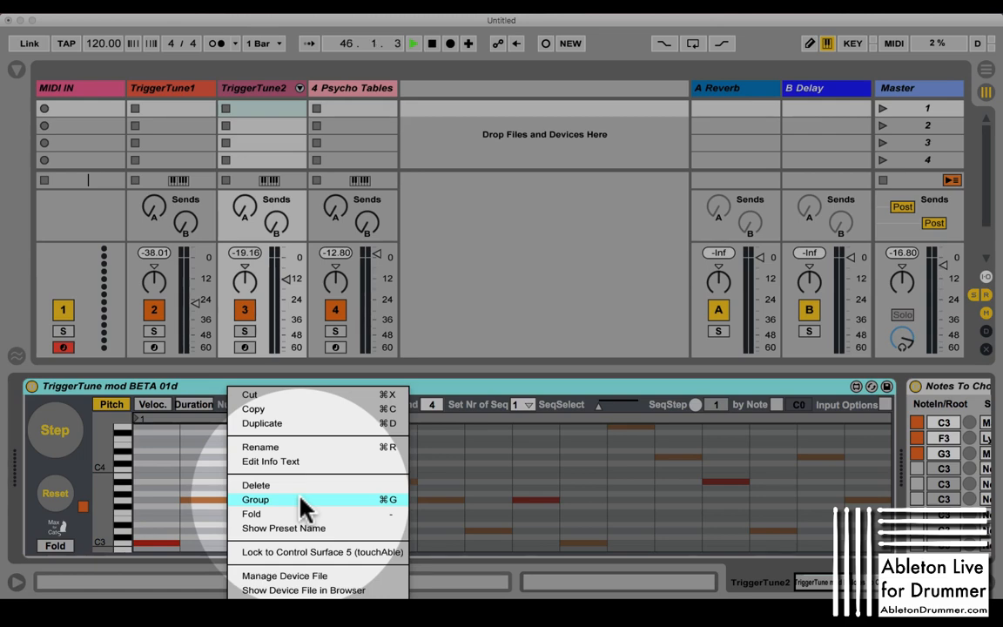
# Group the TriggerTune device on TriggerTune2 into a MIDI Effect Rack.
pyautogui.click(255, 499)
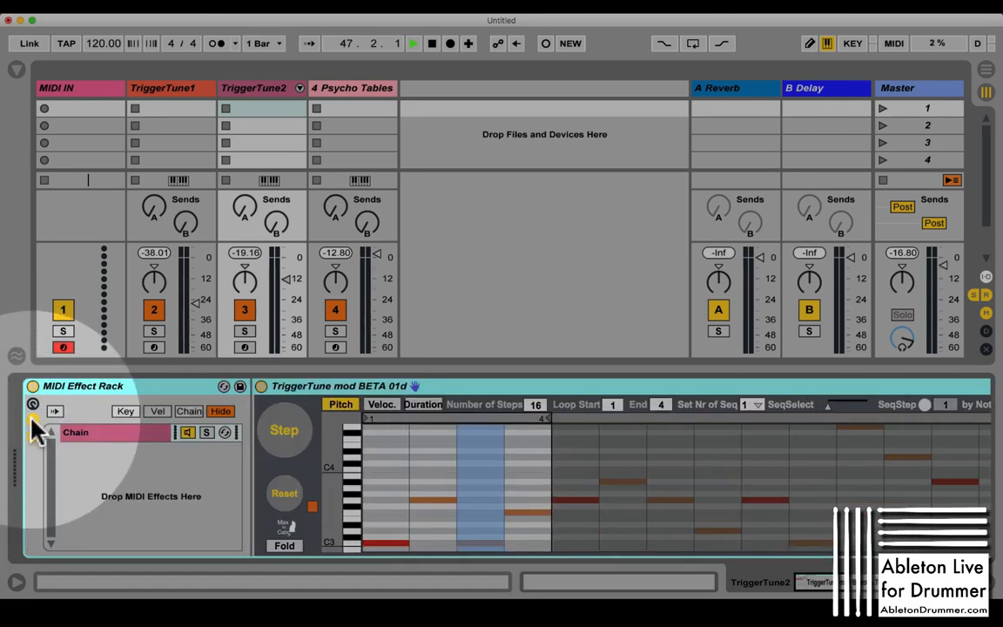
pyautogui.click(76, 432)
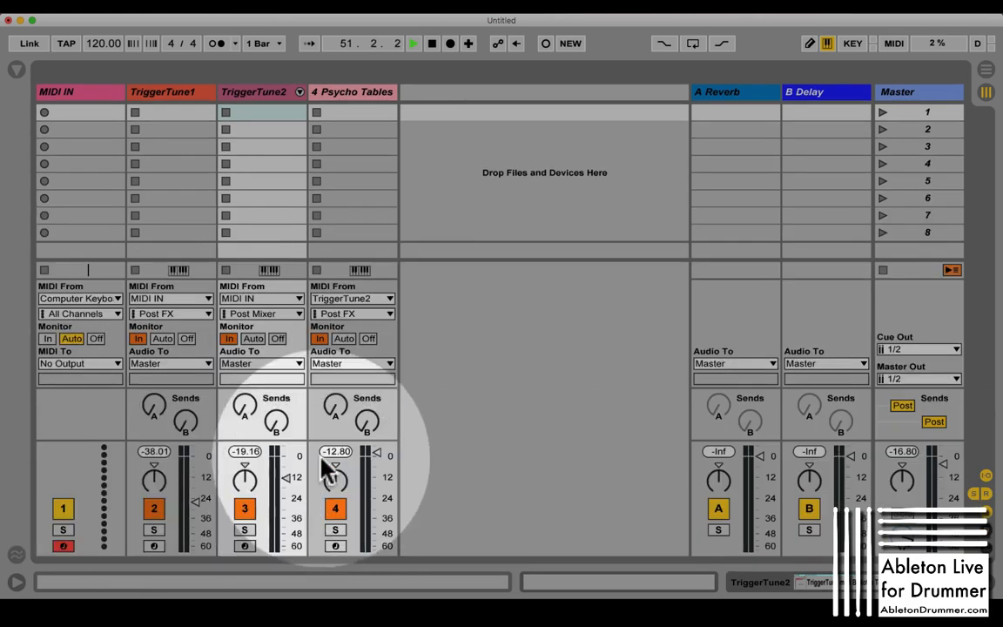
# Set track 4's input tap to MIDI Effect Rack | TriggerTune | Post FX.
pyautogui.click(353, 299)
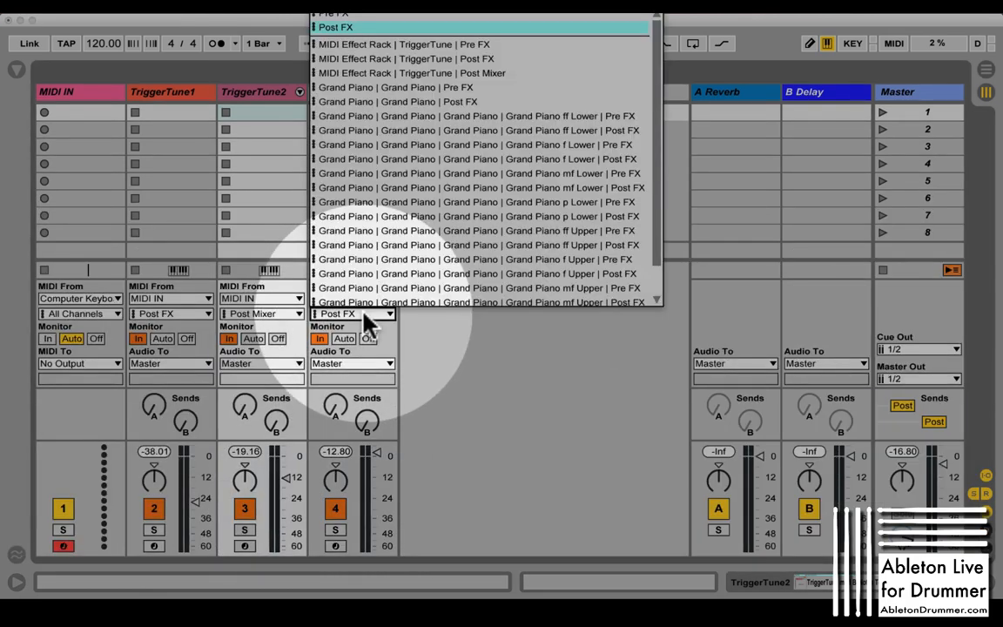
pyautogui.moveTo(409, 44)
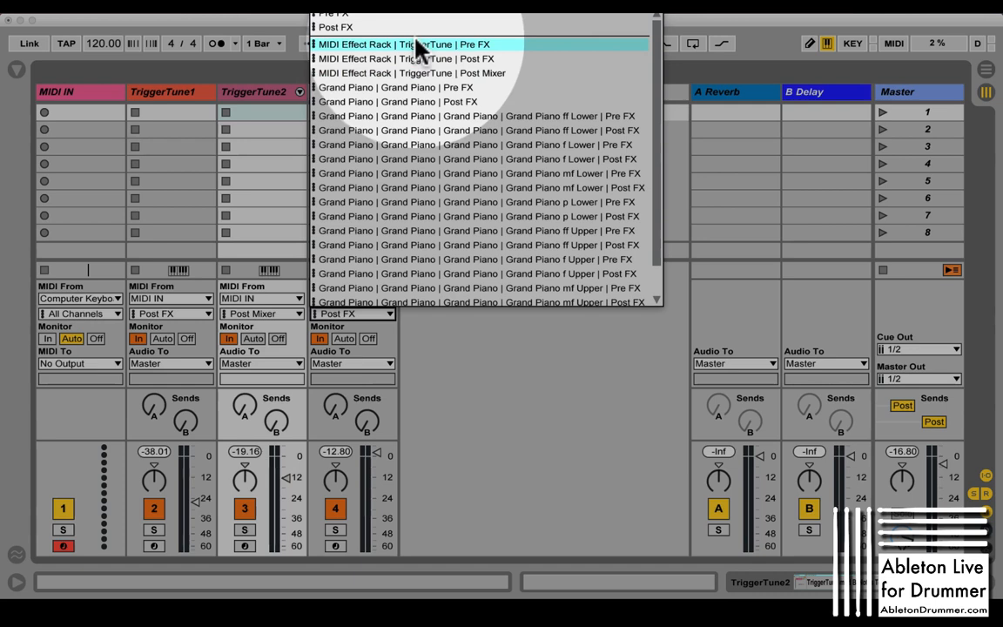
pyautogui.moveTo(427, 58)
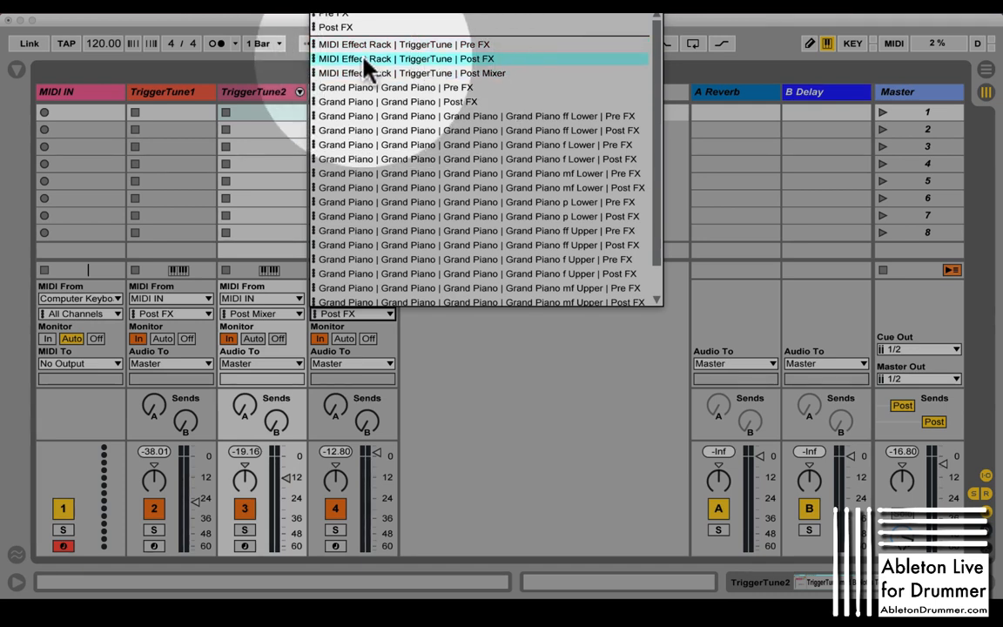
pyautogui.moveTo(474, 68)
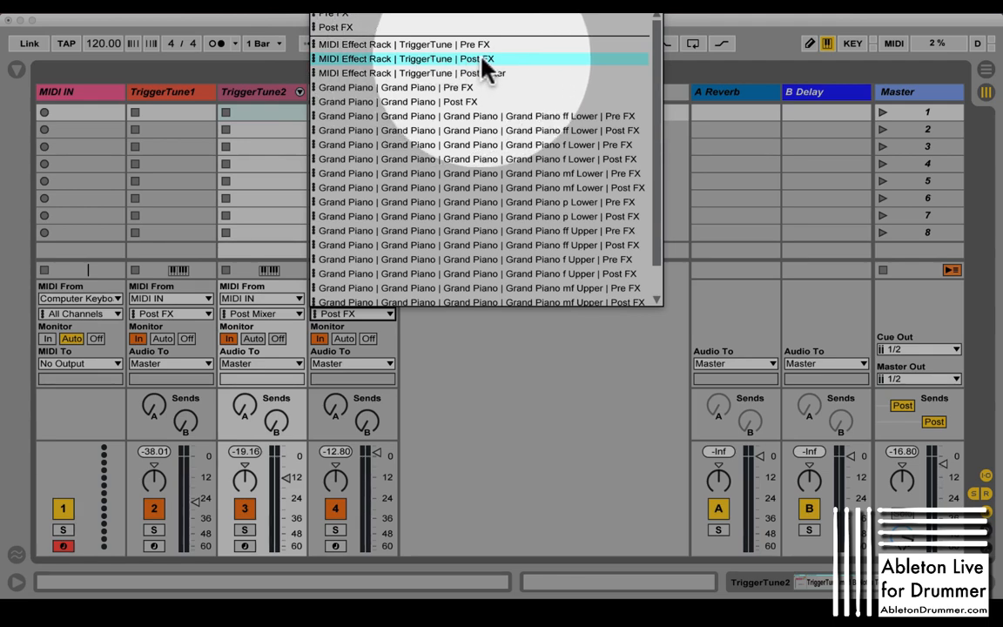
pyautogui.click(405, 72)
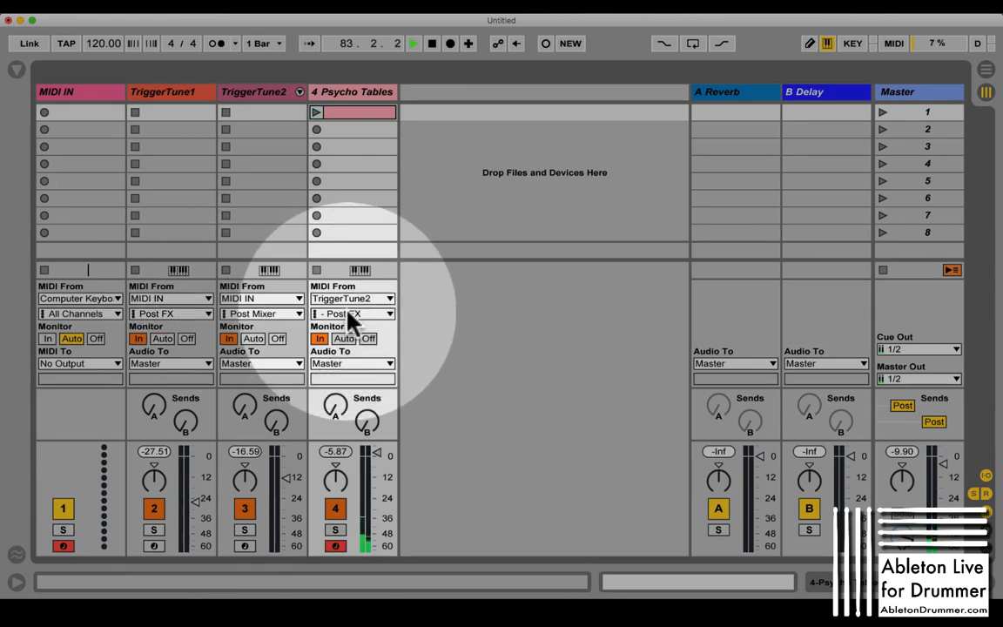
pyautogui.click(353, 313)
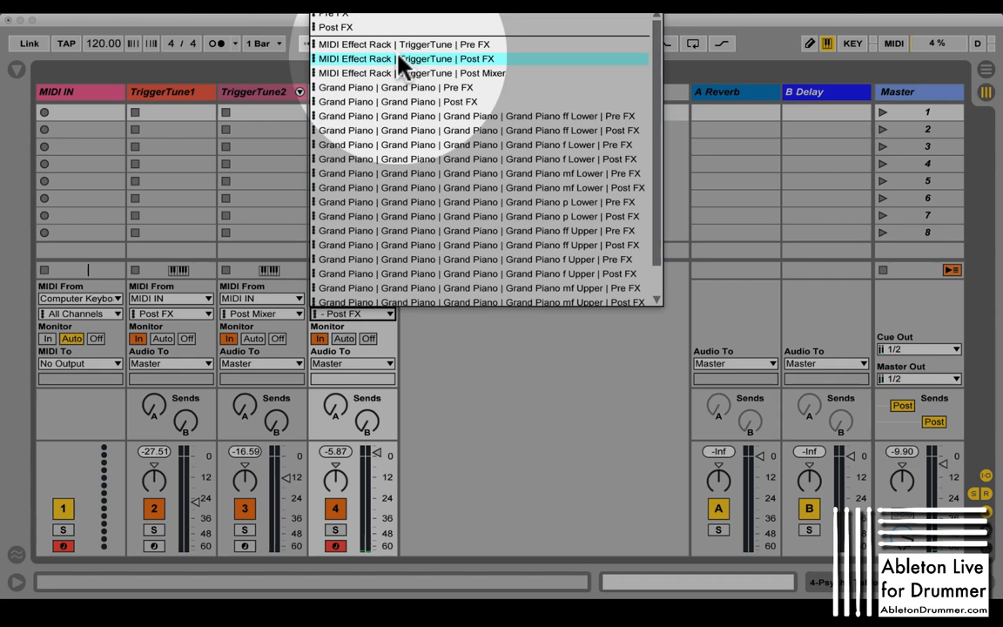
pyautogui.moveTo(395, 26)
pyautogui.write('Midi')
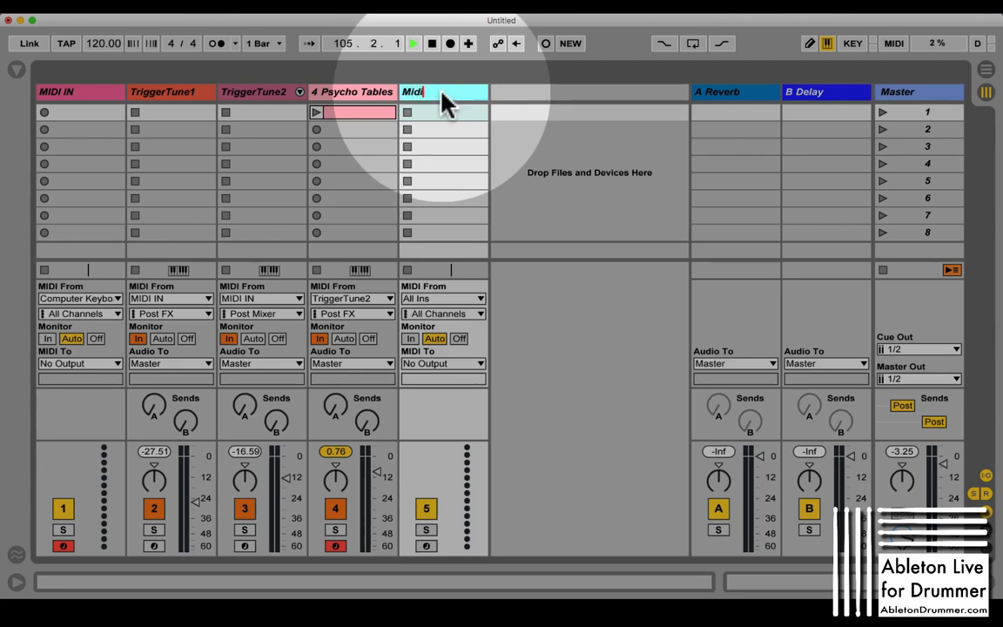
# Rename the new MIDI track 'Midi OUt to Hardware' and set MIDI From to TriggerTune1.
pyautogui.write('OUt to')
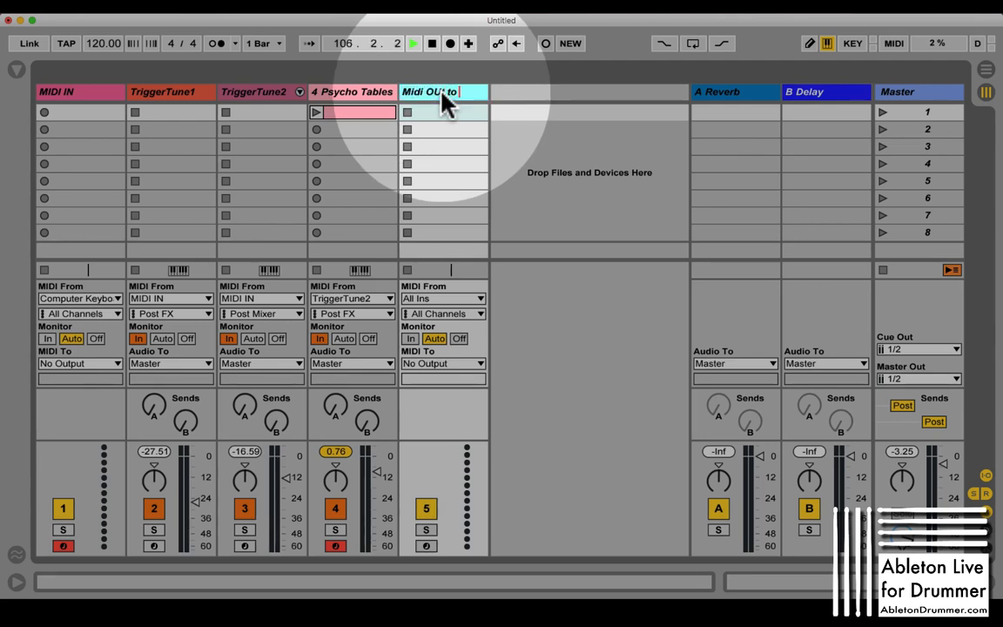
pyautogui.write('Hardware')
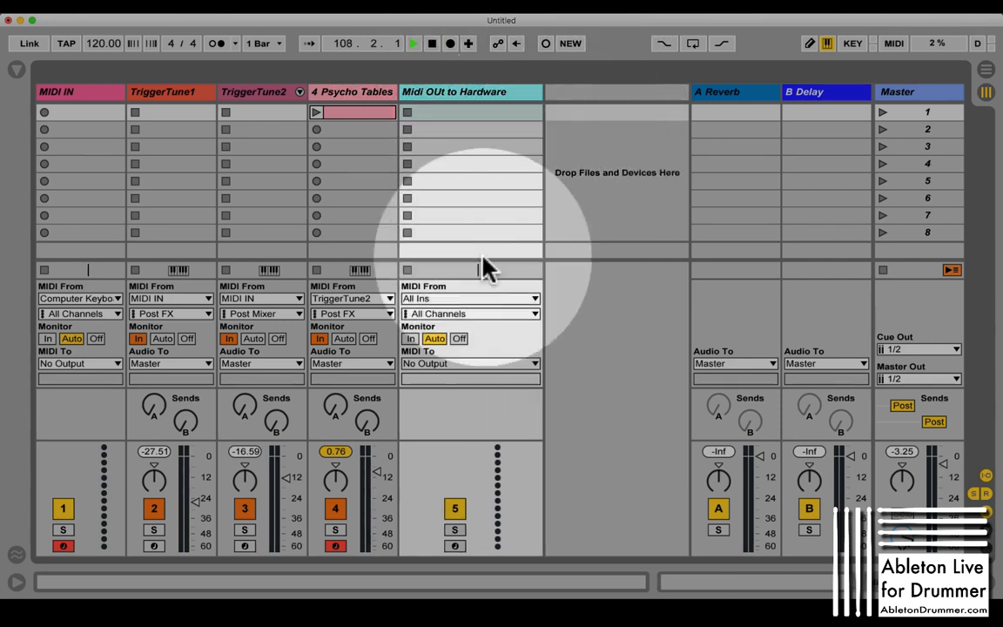
pyautogui.moveTo(289, 144)
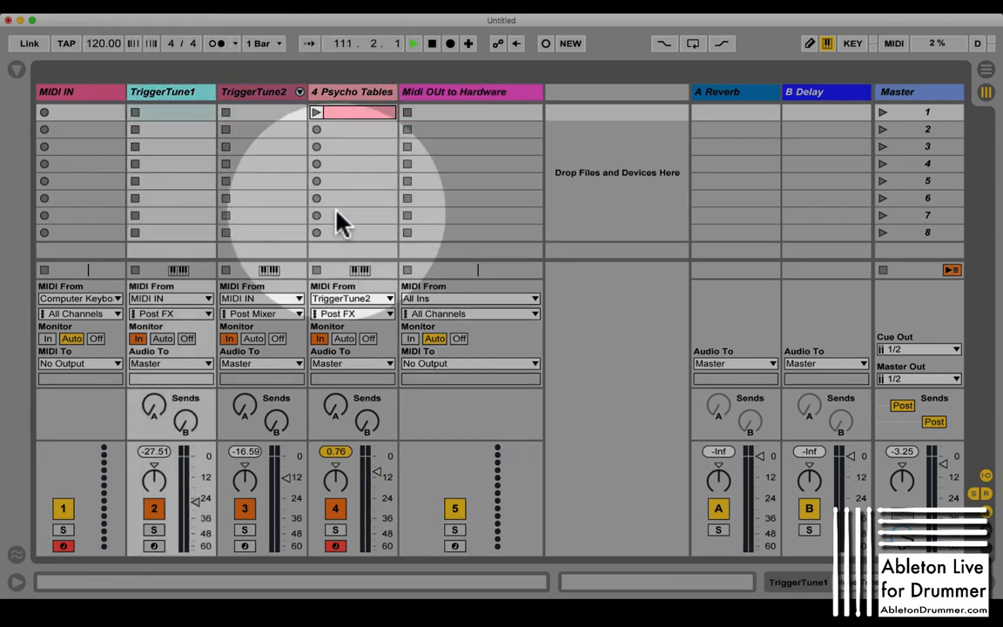
pyautogui.click(471, 298)
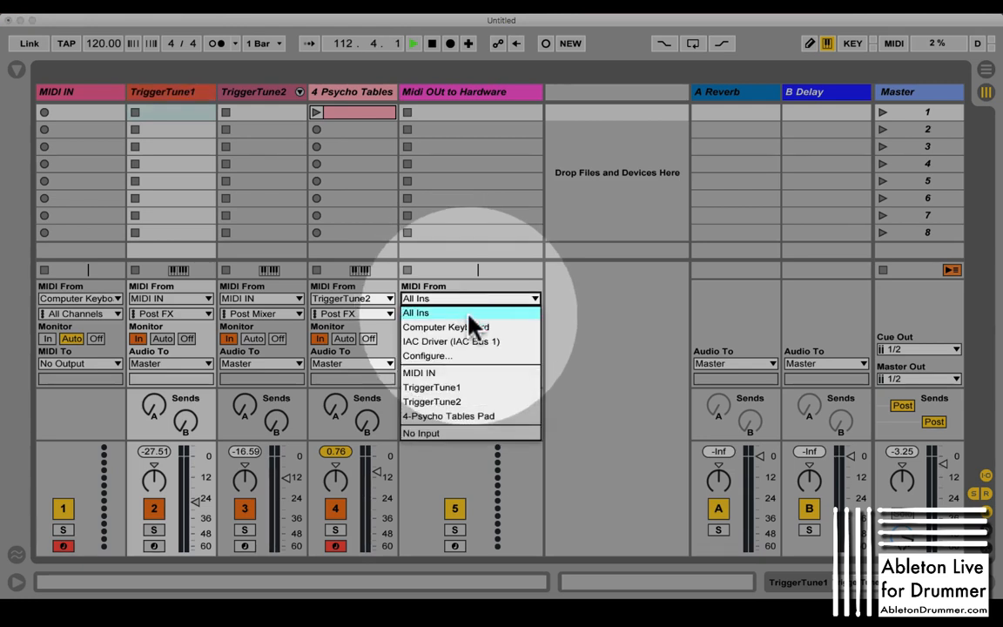
pyautogui.click(431, 387)
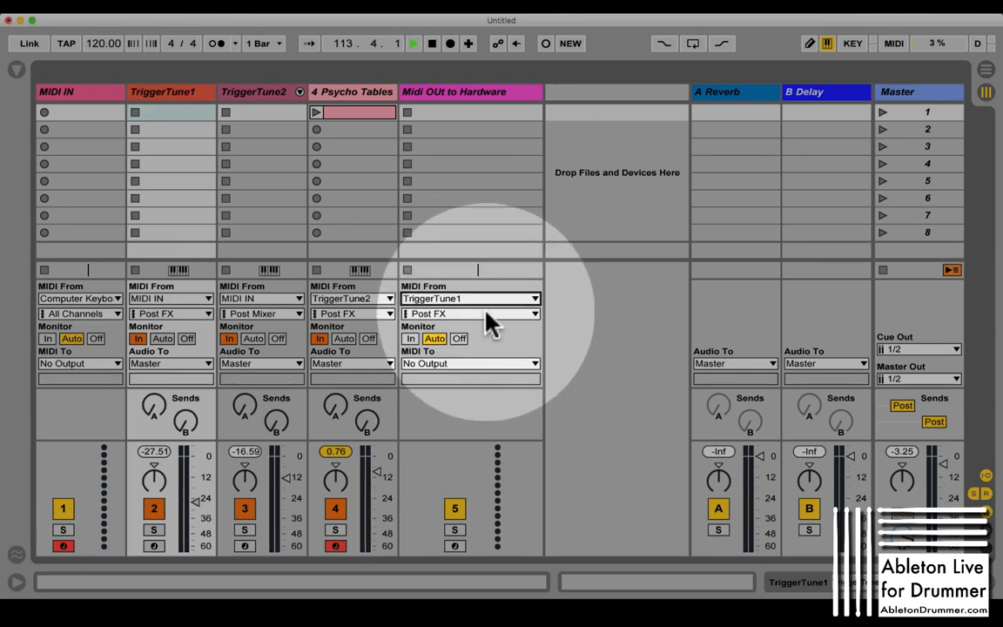
pyautogui.moveTo(444, 318)
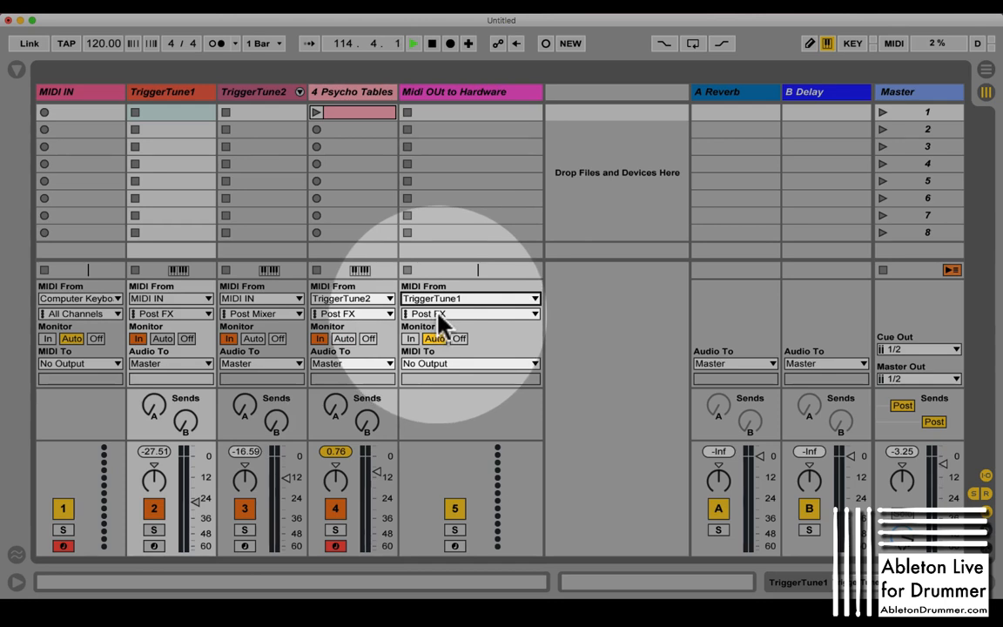
# Show the MIDI To destinations, including IAC Driver buses, on Midi OUt to Hardware.
pyautogui.click(470, 363)
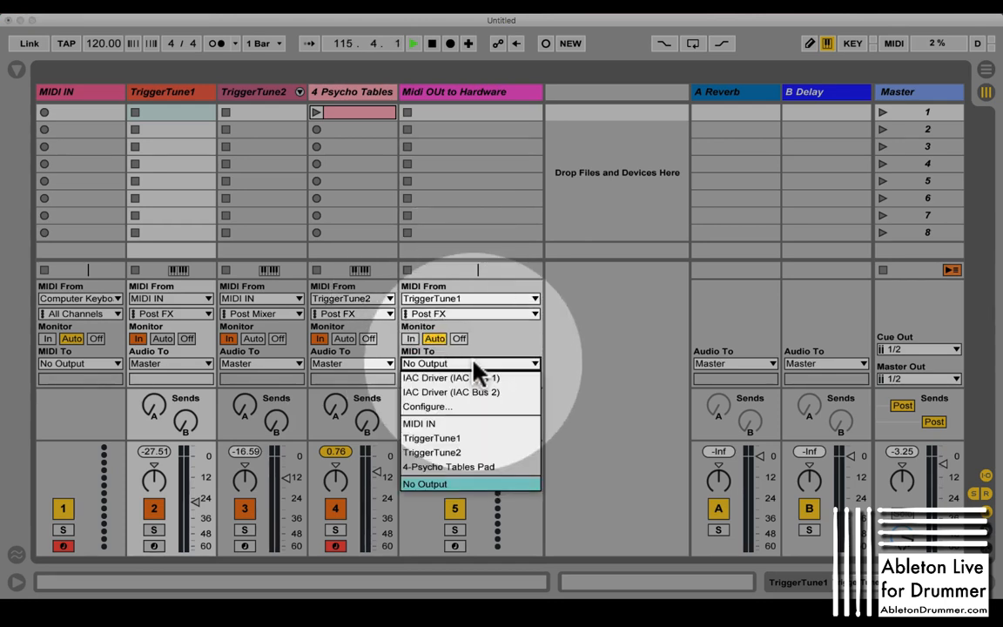
pyautogui.moveTo(470, 391)
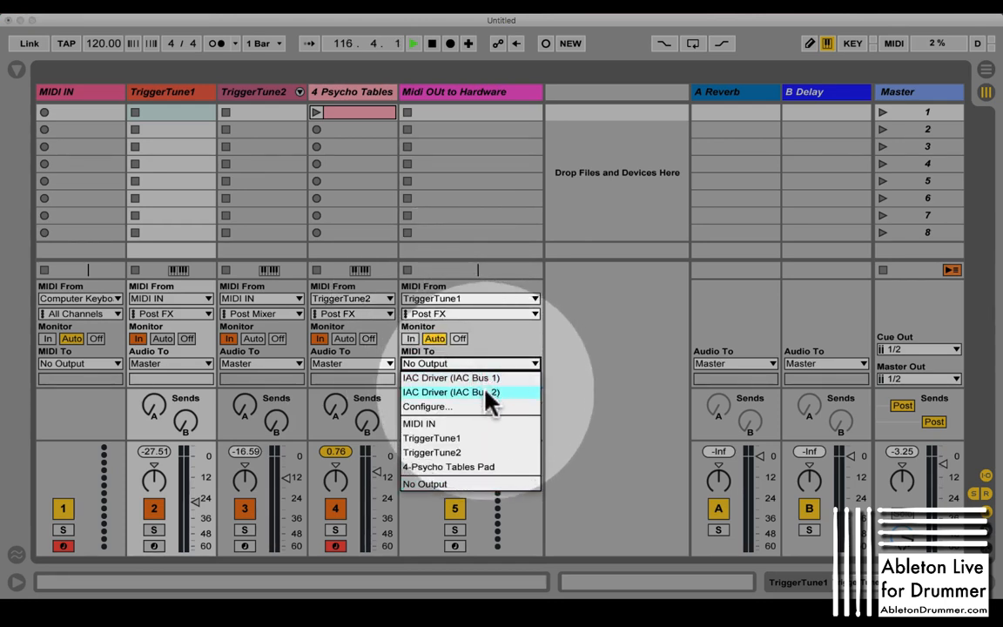
pyautogui.moveTo(471, 377)
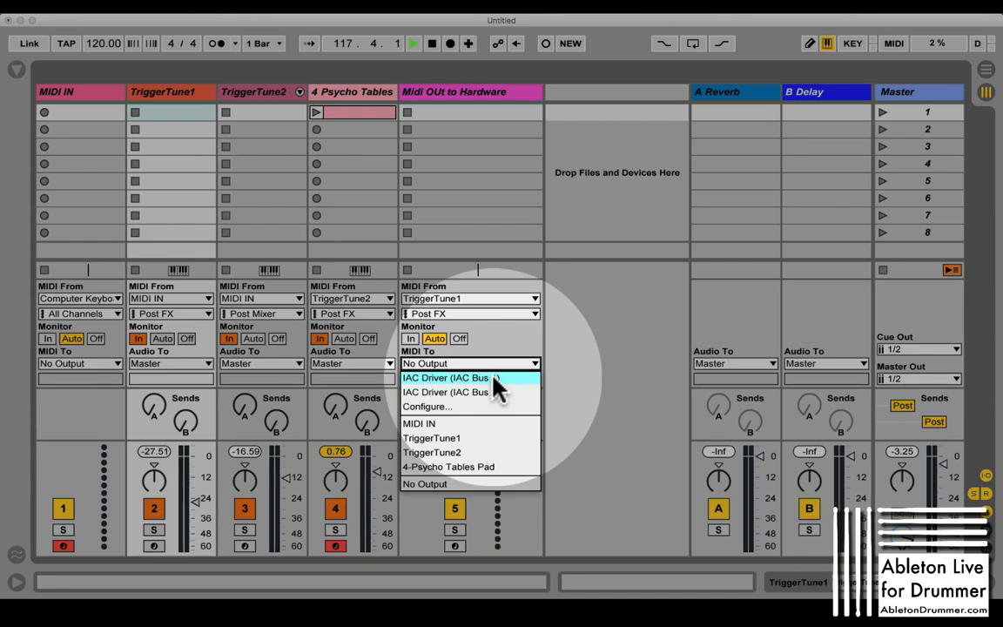